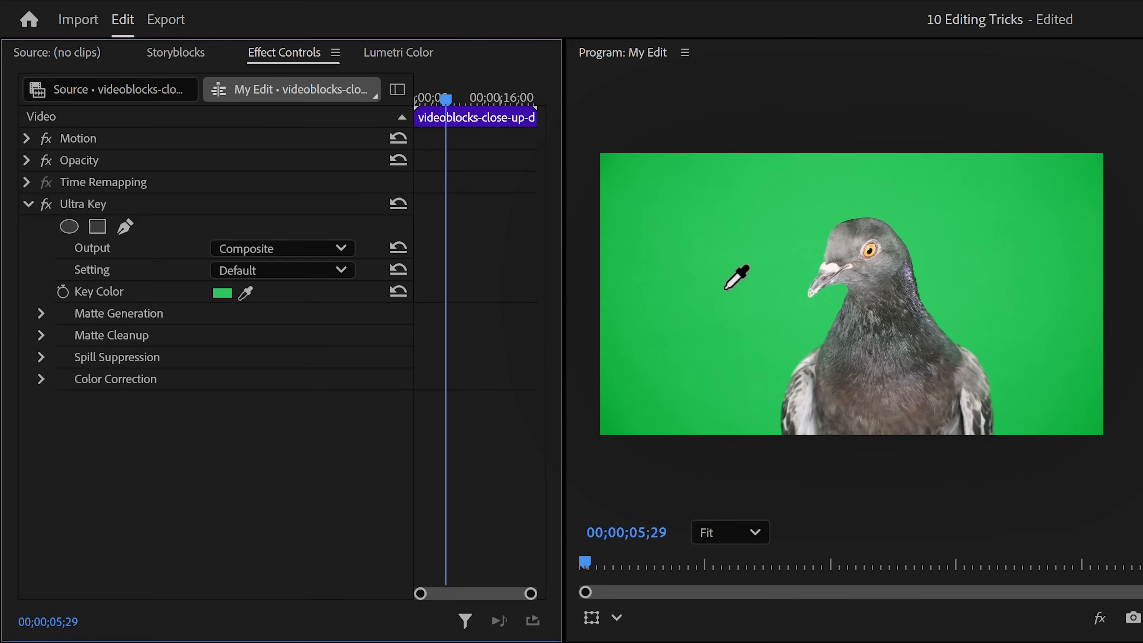
Key out the pigeon's green backdrop with Ultra Key, then sample the same green in Lumetri HSL Secondary.
click(737, 276)
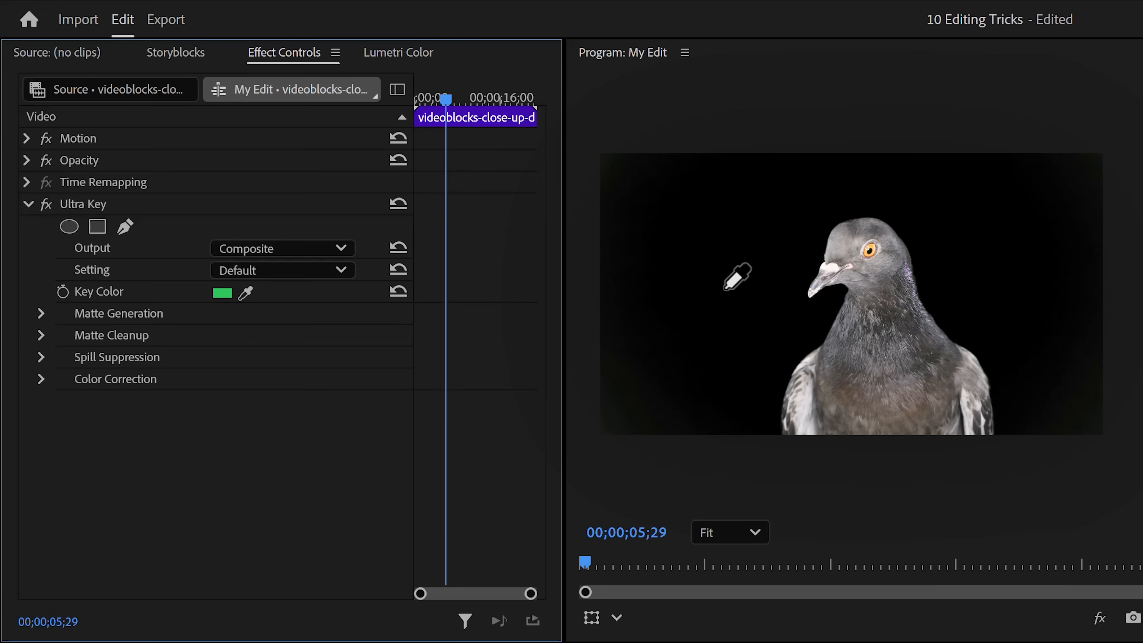
click(398, 52)
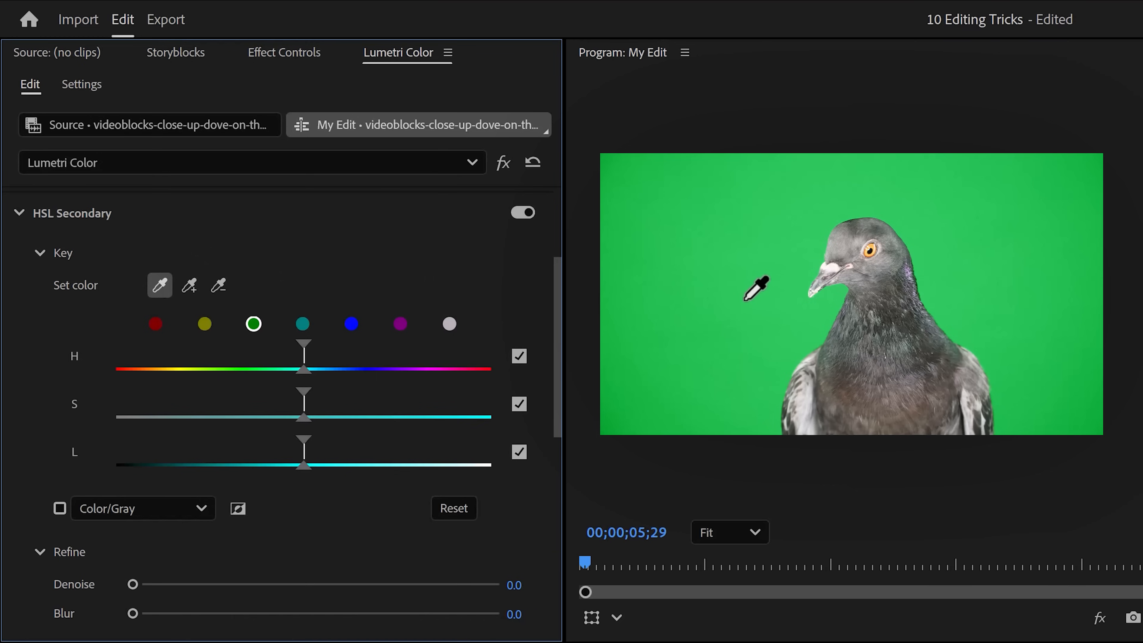
click(756, 285)
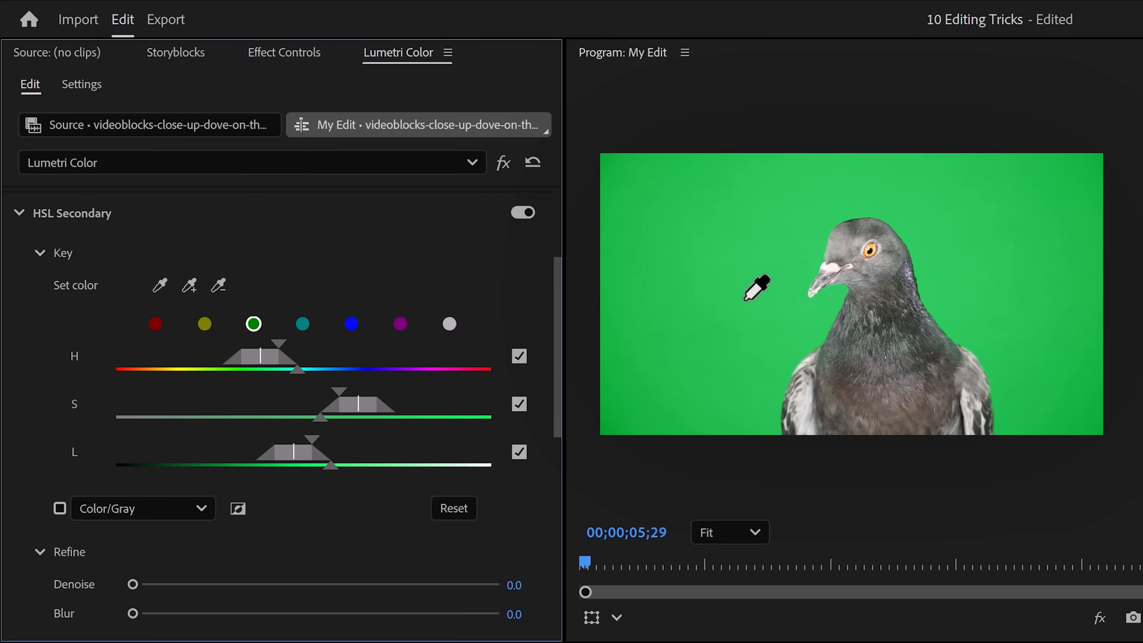
click(283, 52)
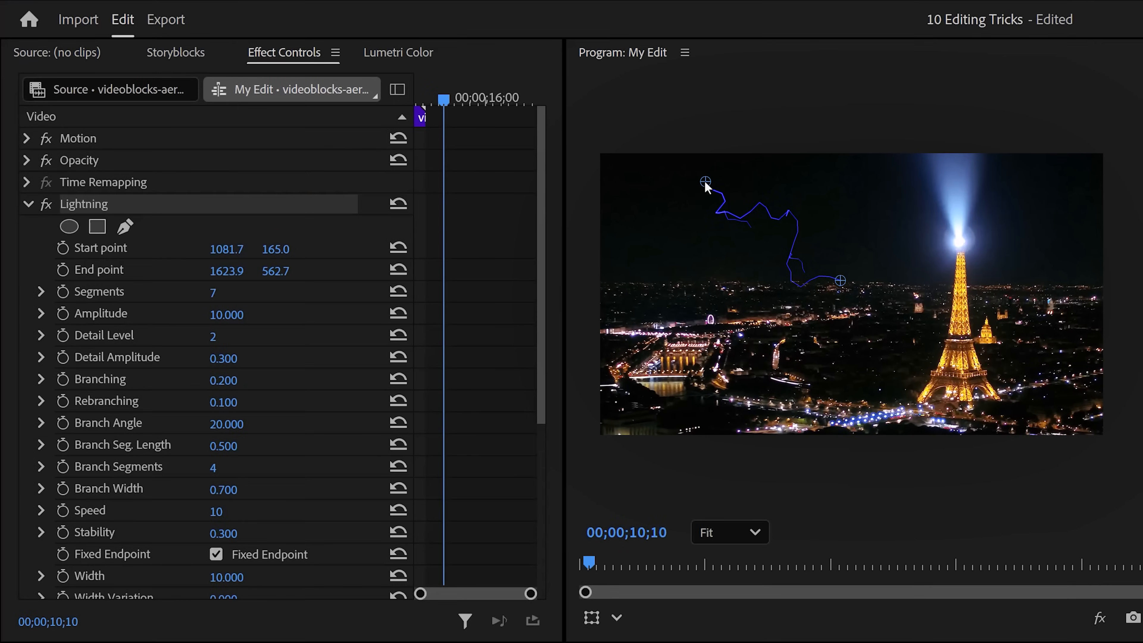
mouse_move(746, 168)
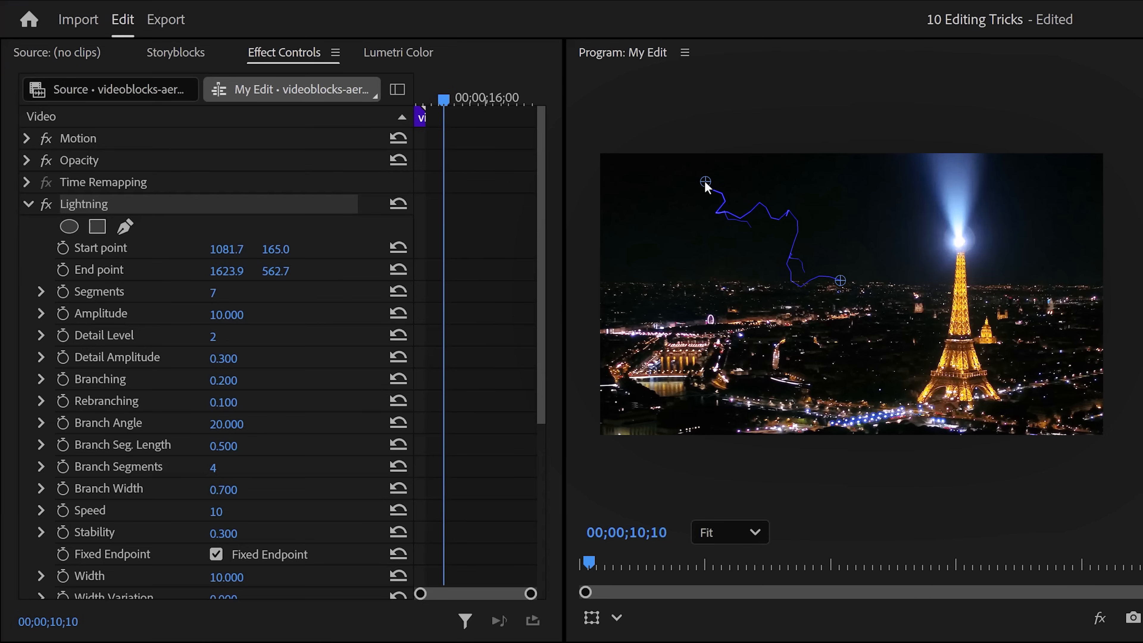
mouse_move(747, 169)
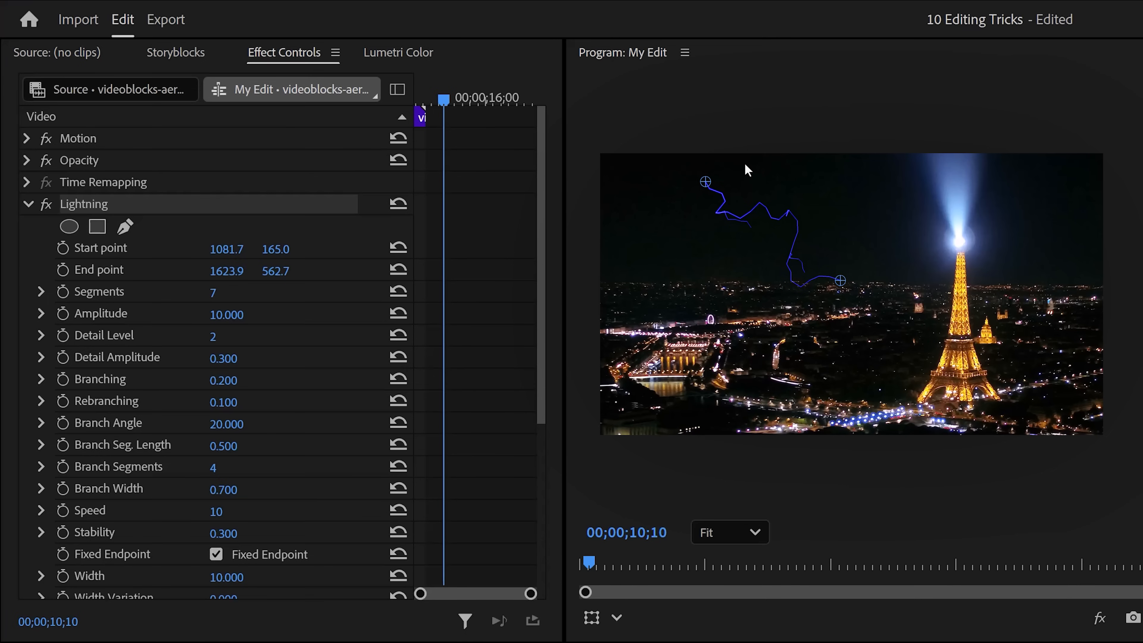
Reposition the lightning bolt's start point over the Paris night shot and switch the Lightning effect off.
drag(705, 181, 745, 164)
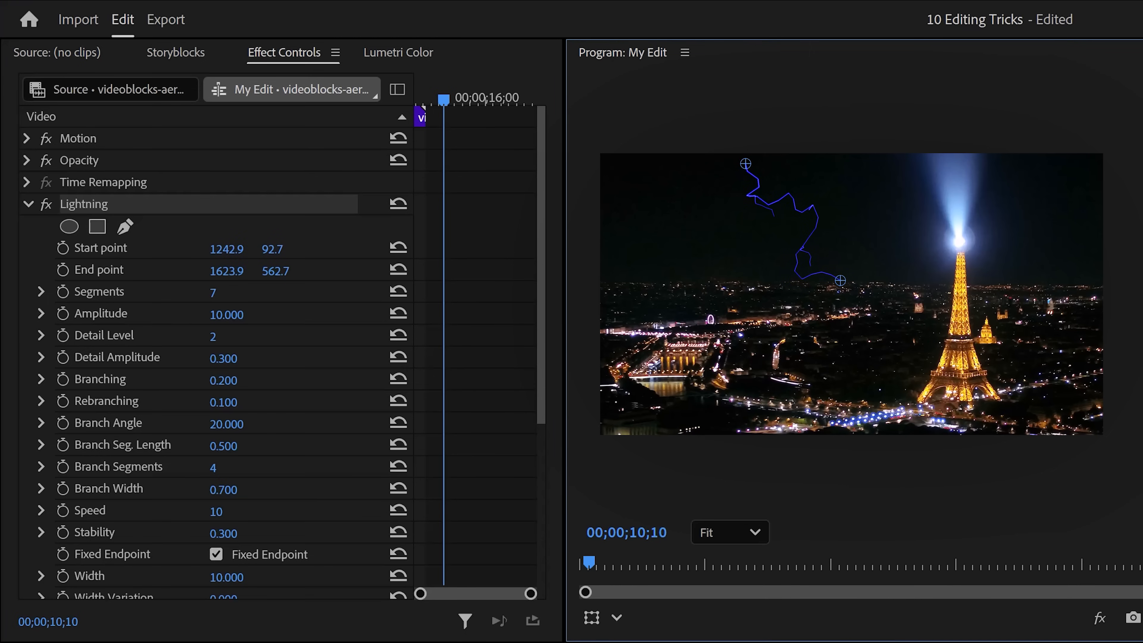
click(44, 204)
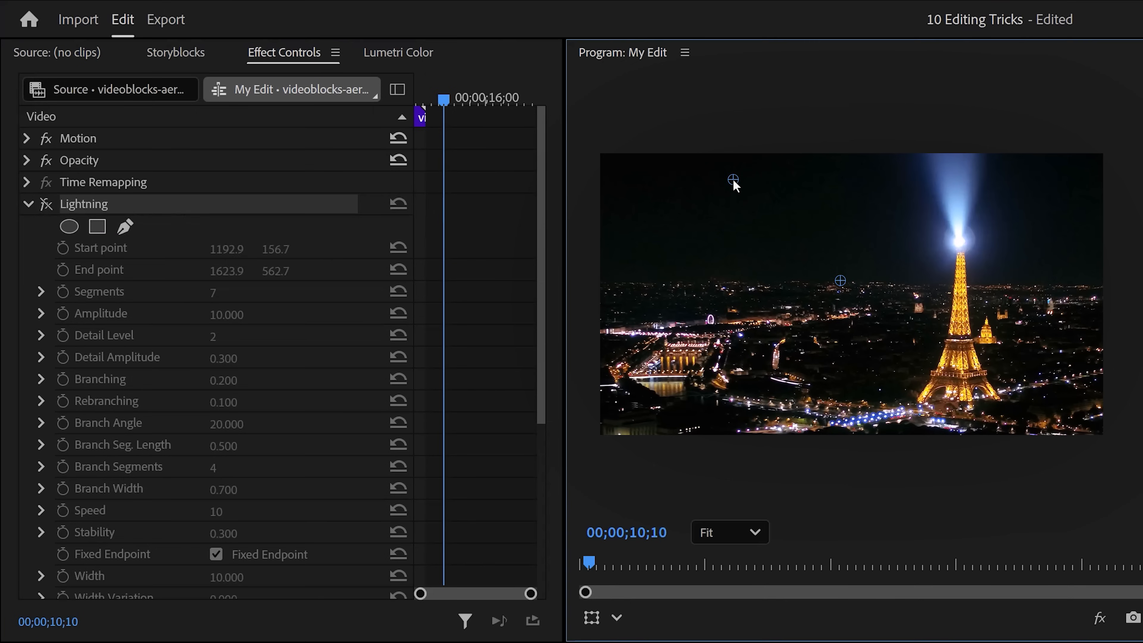
drag(733, 180, 738, 187)
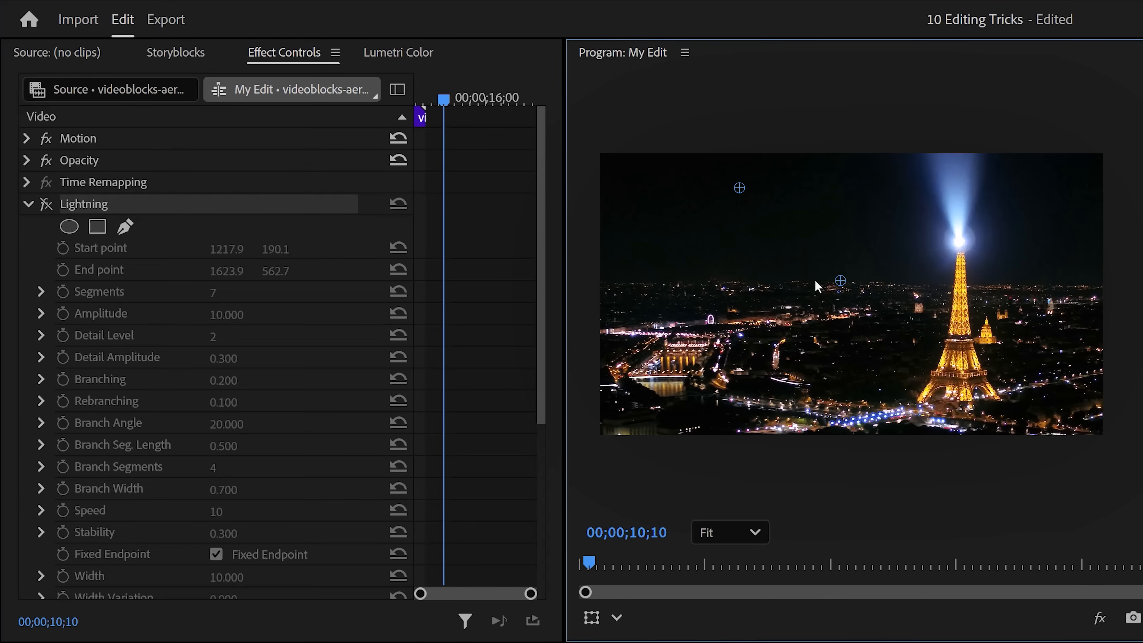
drag(738, 187, 857, 162)
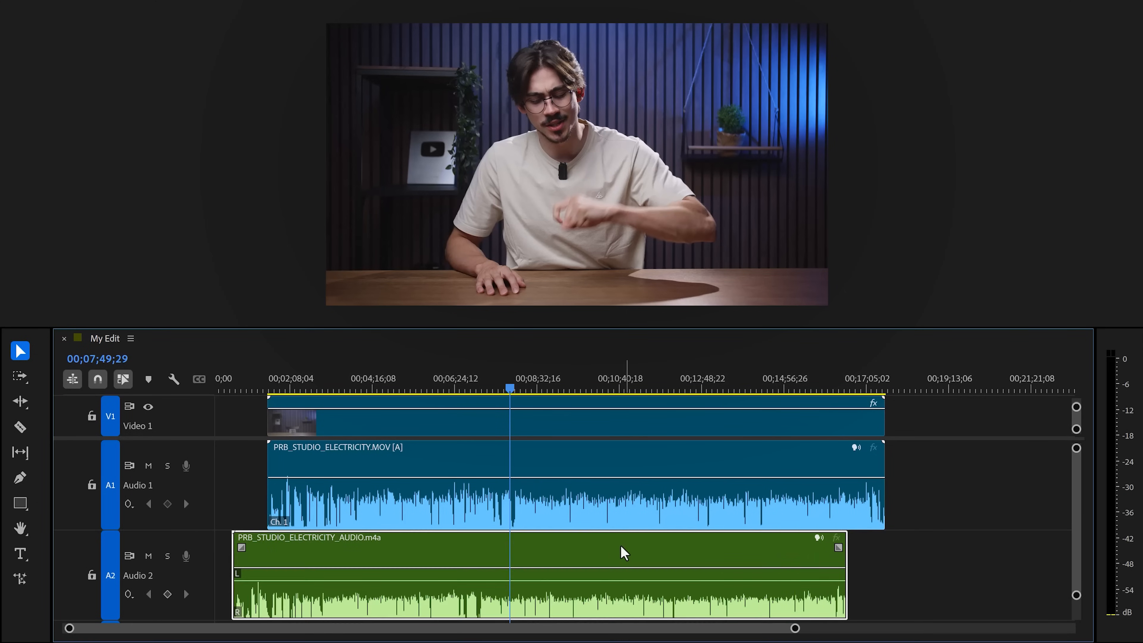
Shift PRB_STUDIO_ELECTRICITY_AUDIO.m4a later, then Synchronize the clips on the audio track channel.
drag(623, 551, 706, 555)
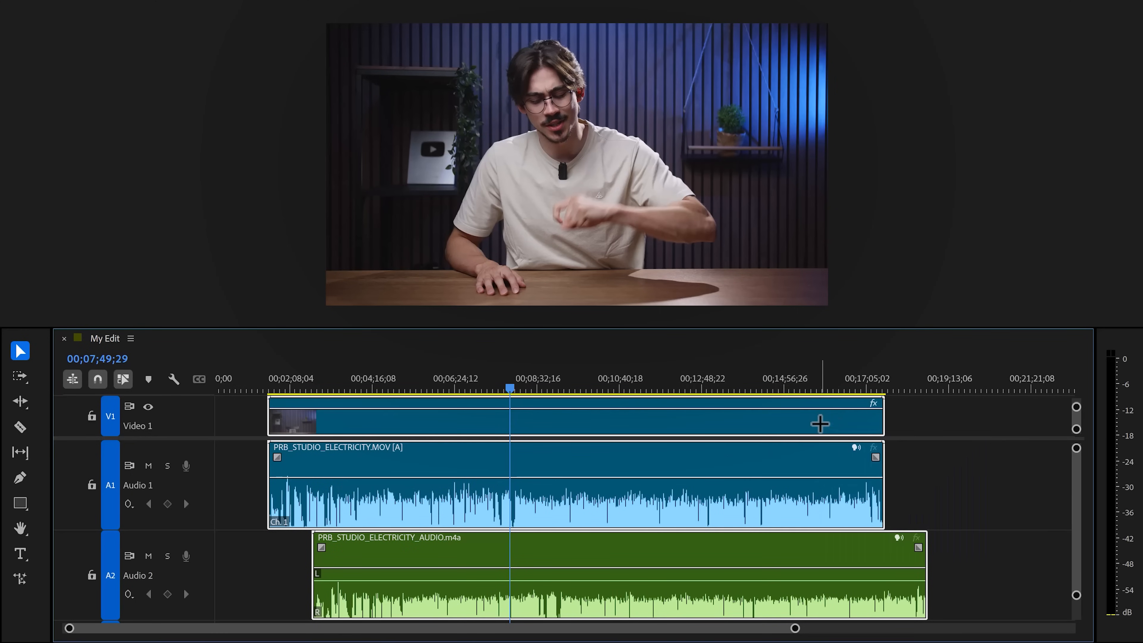
right_click(820, 422)
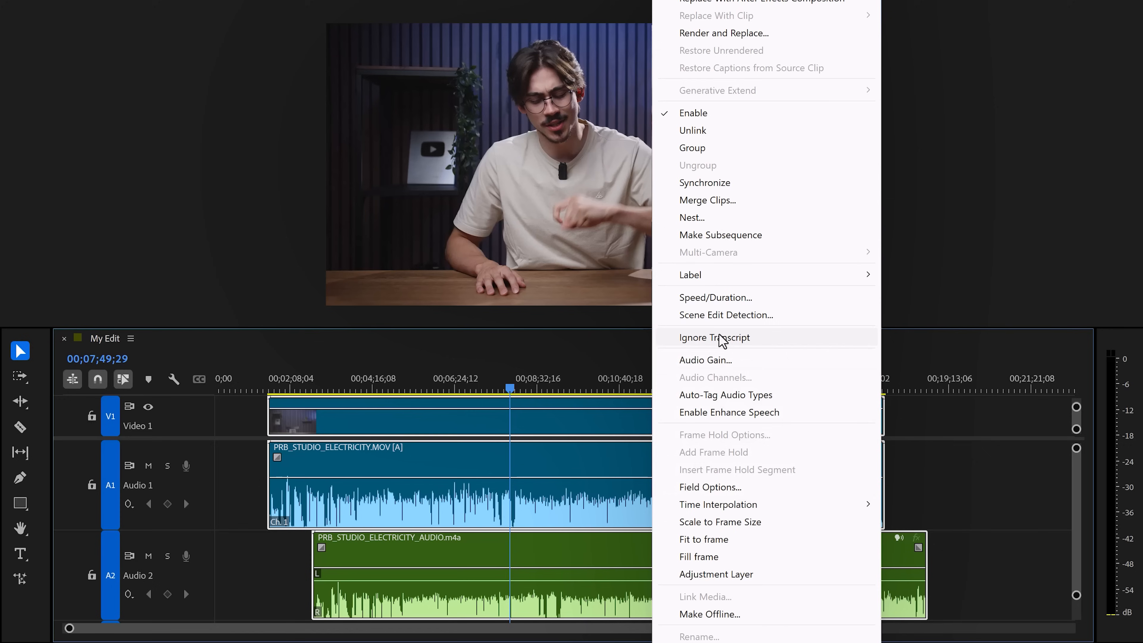
click(705, 182)
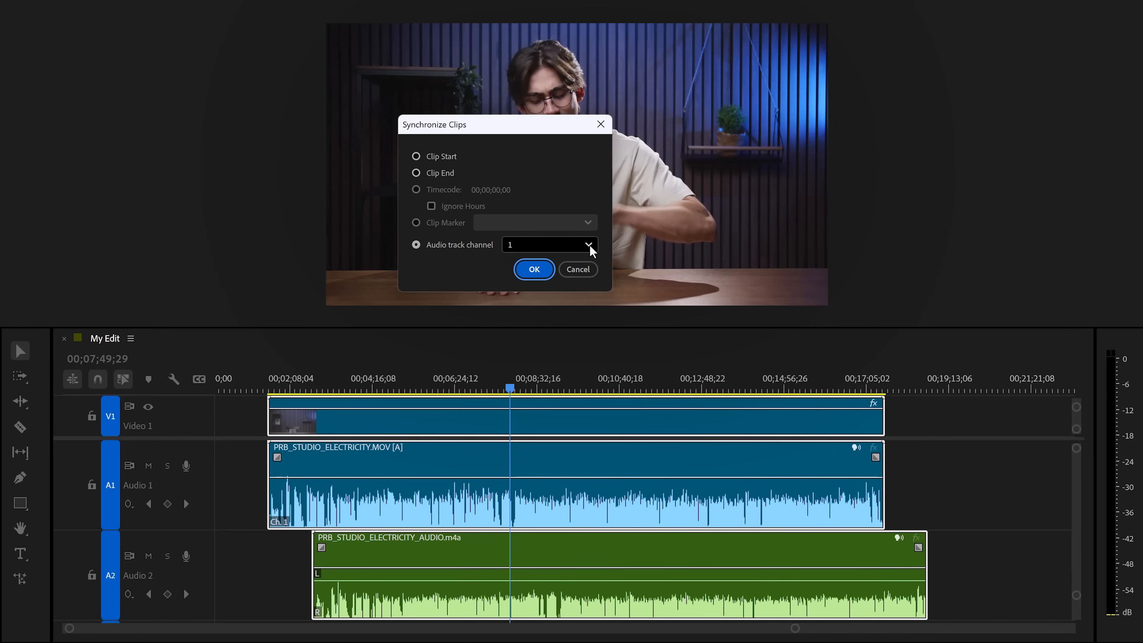
click(587, 244)
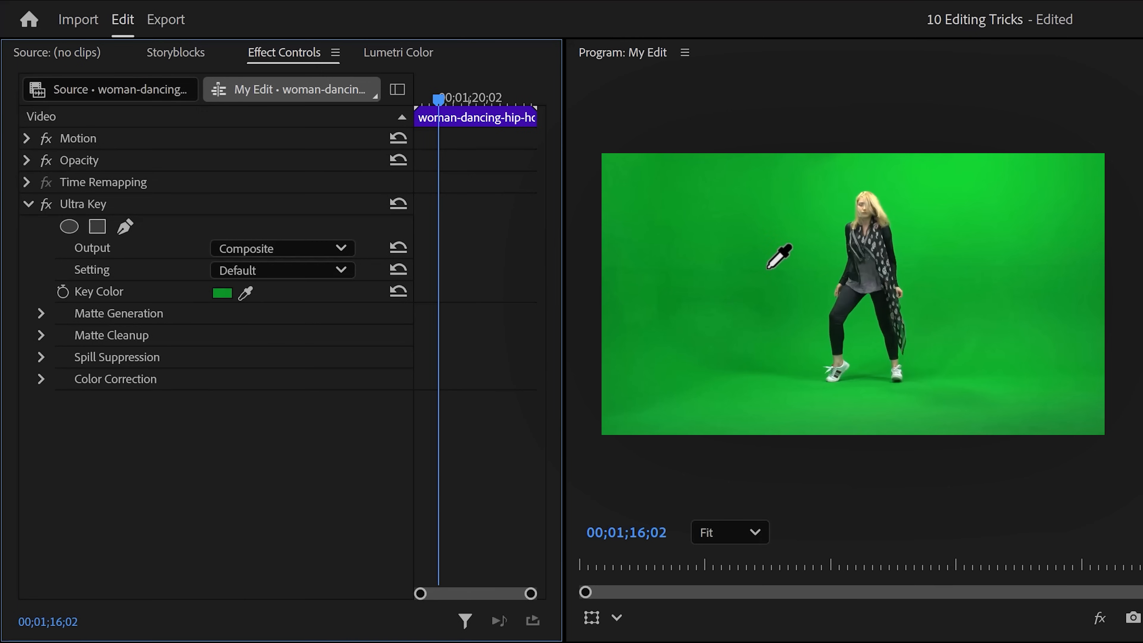
mouse_move(769, 256)
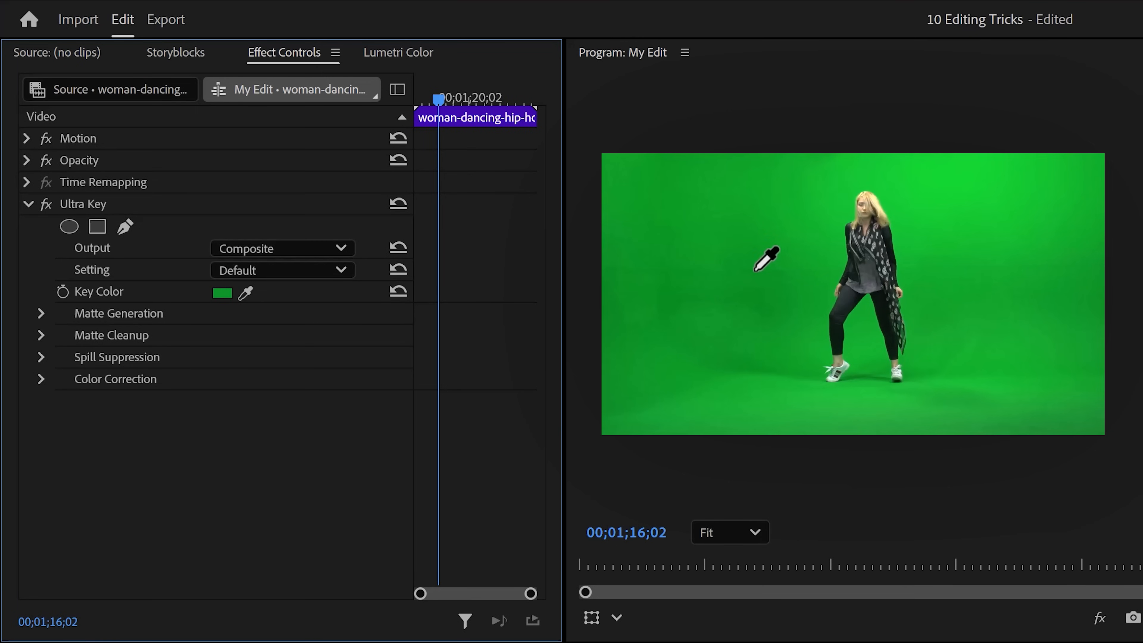
Sample the dancer's green backdrop as the Ultra Key colour and set Output to Alpha Channel.
click(280, 247)
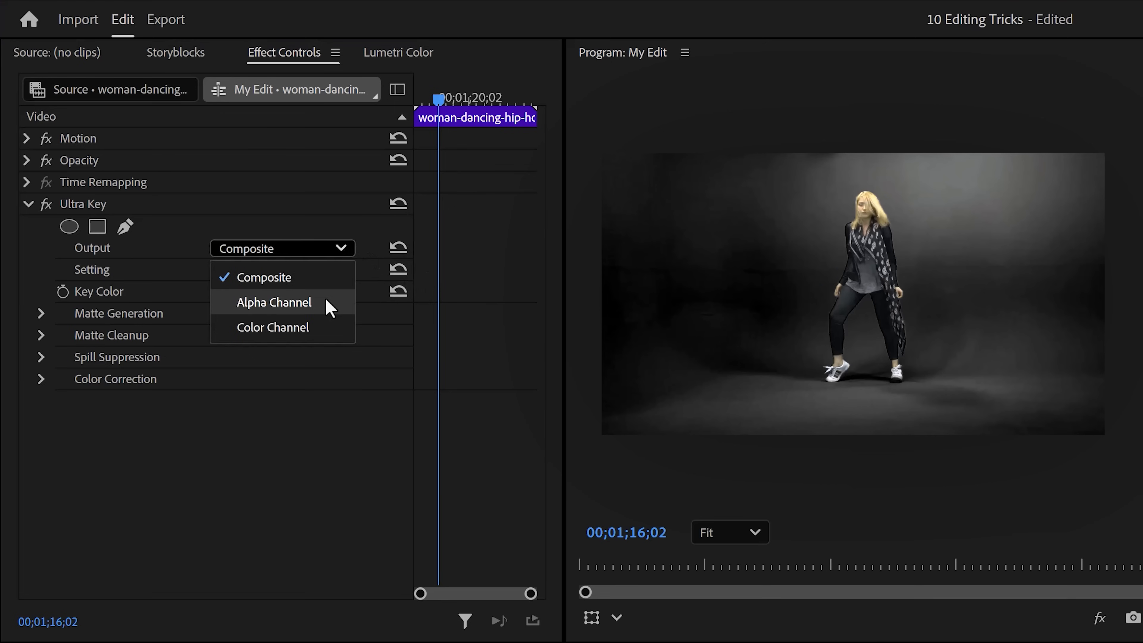
click(273, 302)
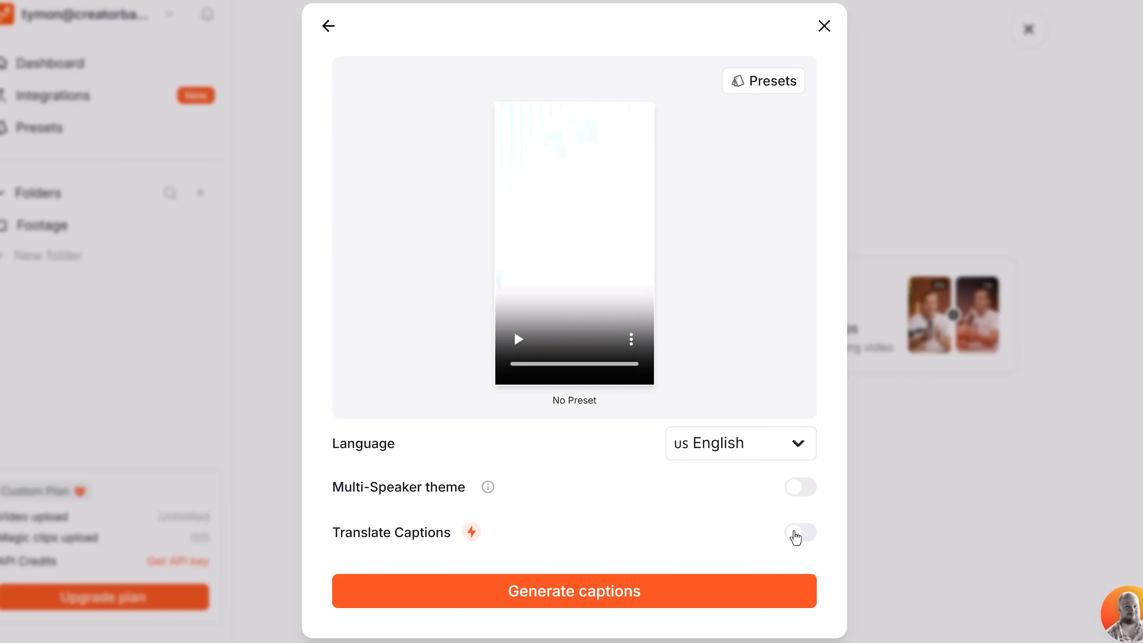
Switch on Translate Captions and choose the target language for the generated captions.
click(800, 532)
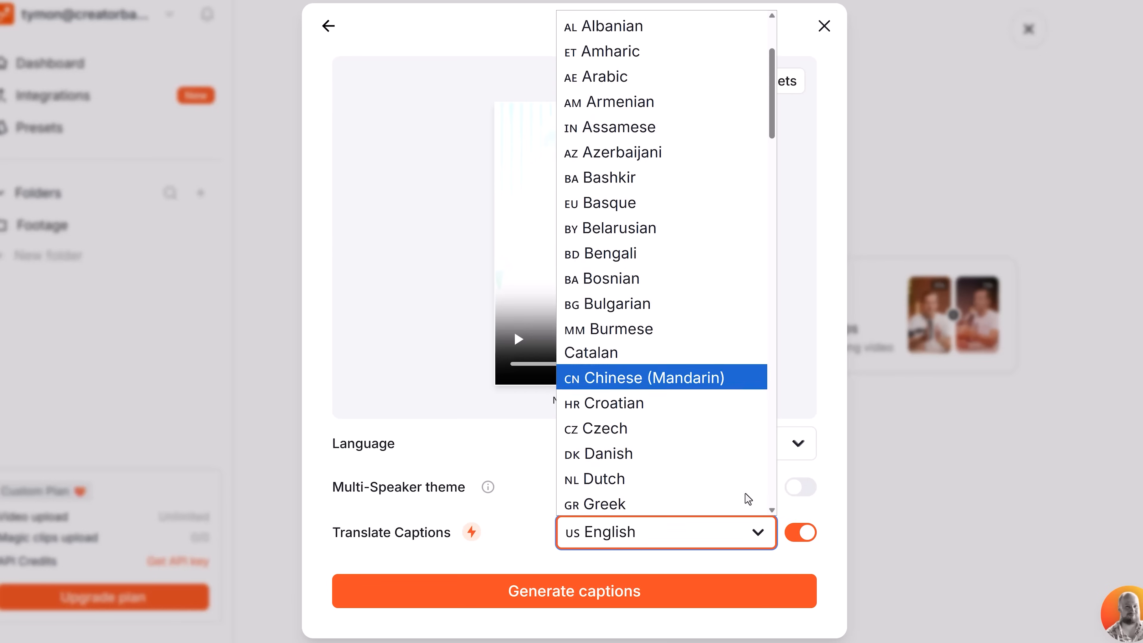
click(573, 590)
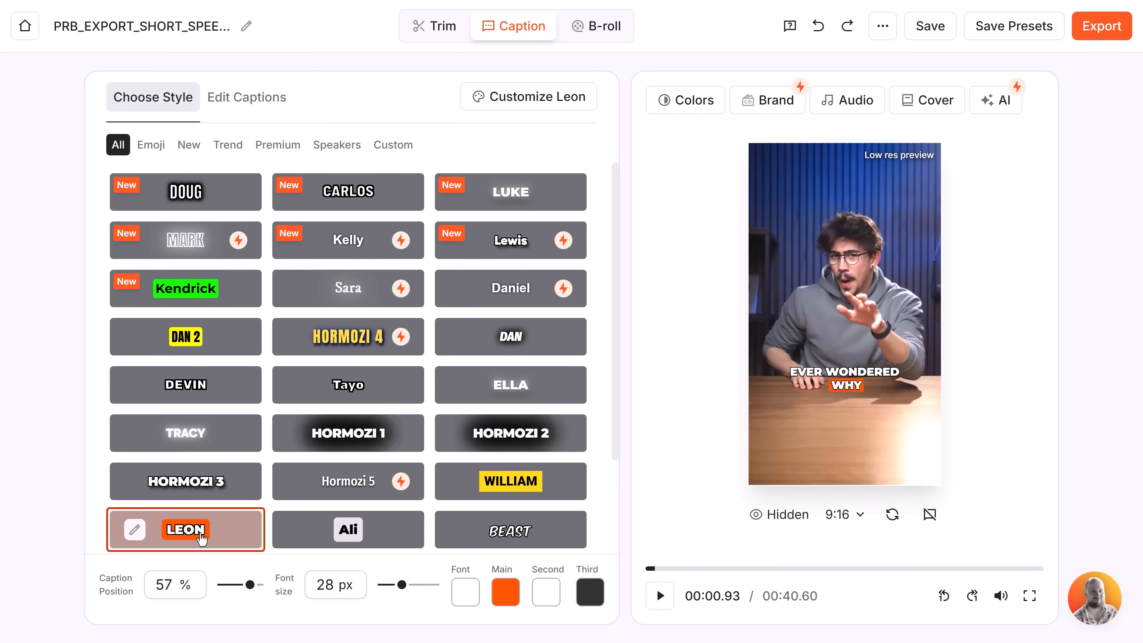
mouse_move(68, 579)
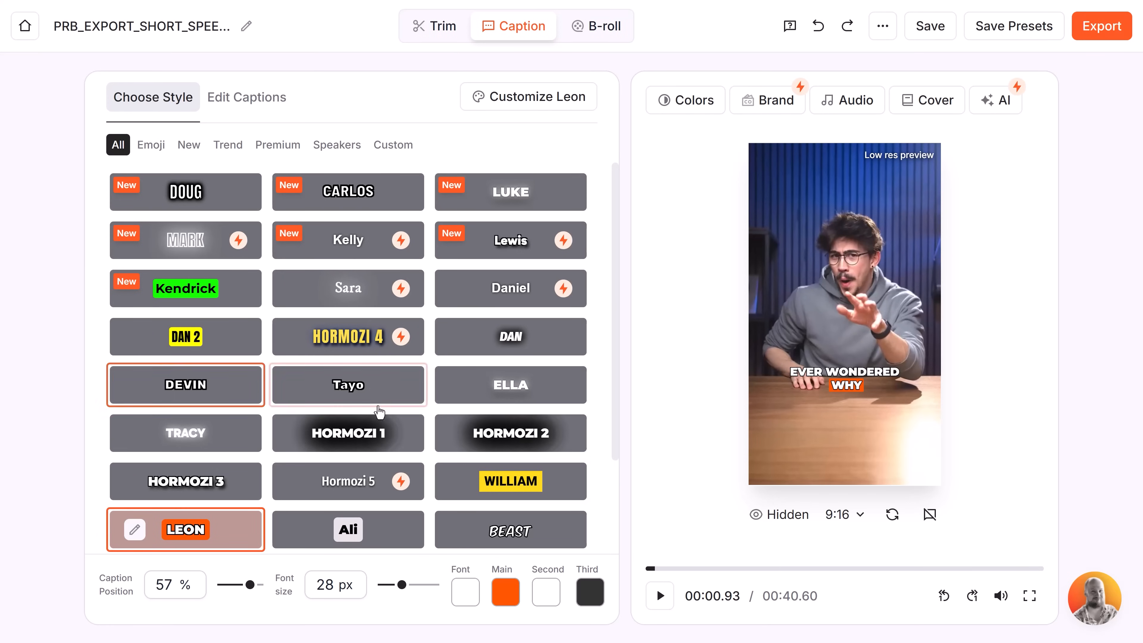
Nudge the caption position on the video and review the Leon style's customization settings.
drag(254, 584, 239, 585)
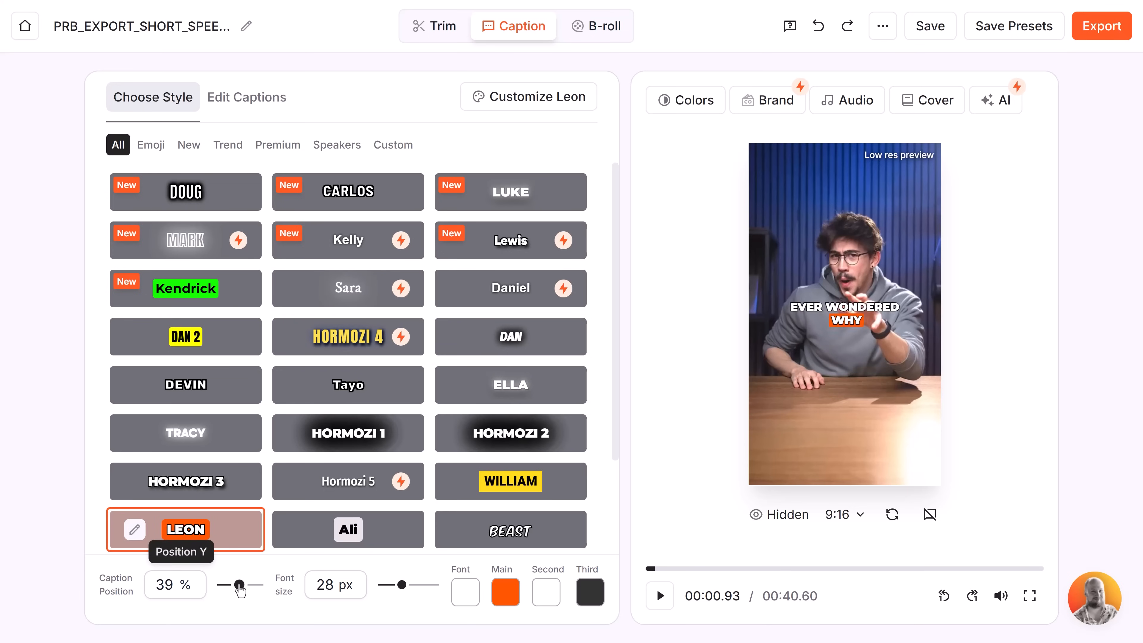
drag(240, 585, 260, 585)
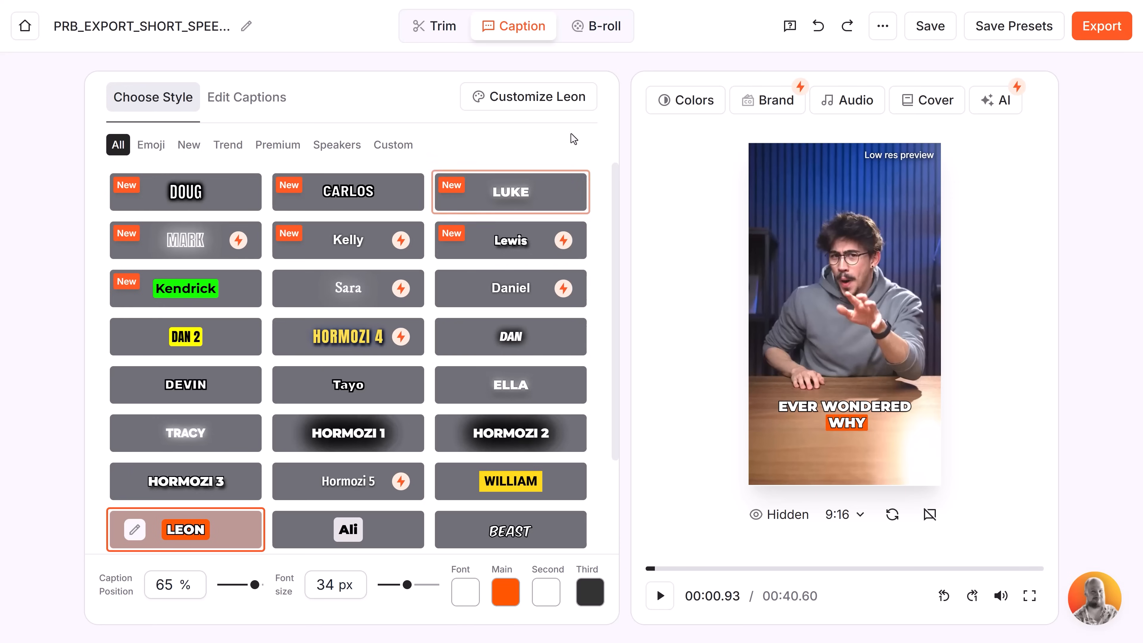
click(528, 96)
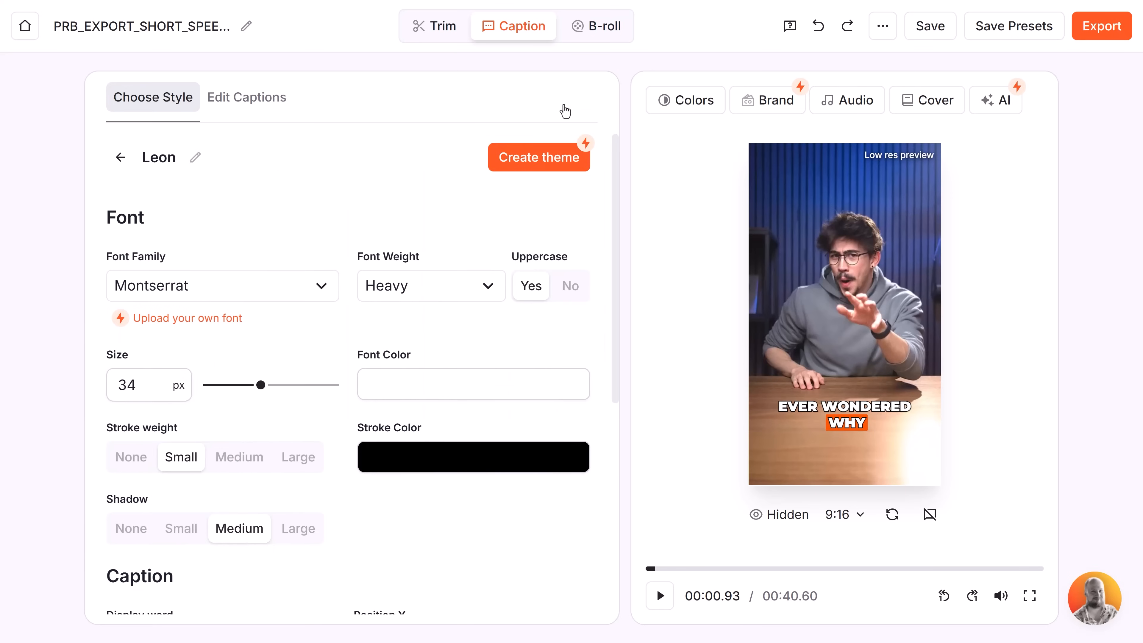
mouse_move(187, 318)
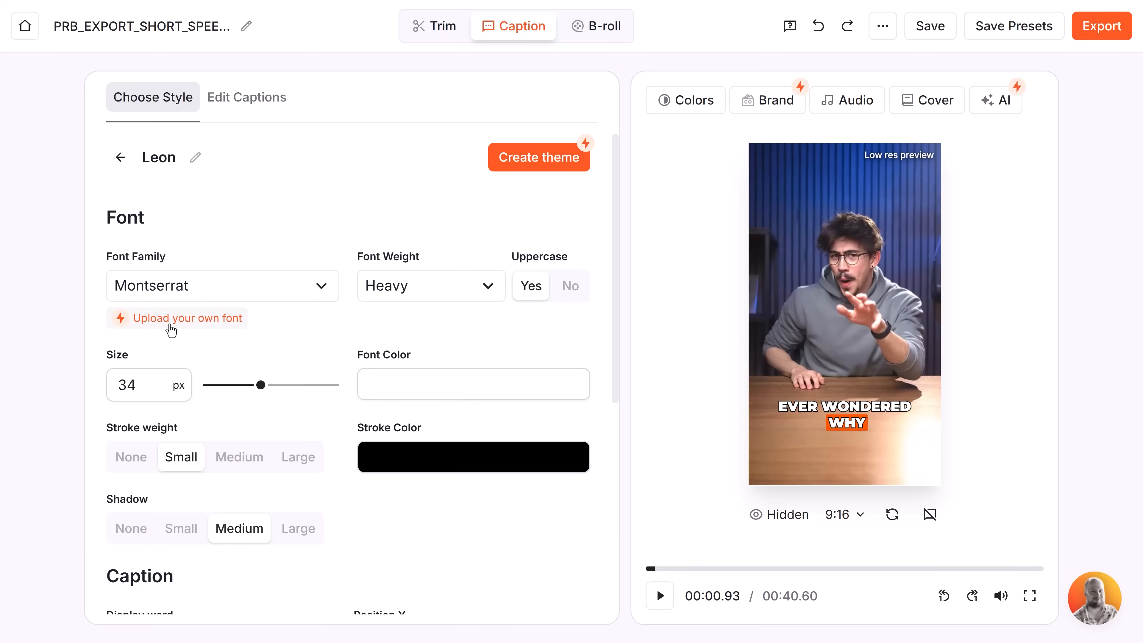
scroll(down, 3)
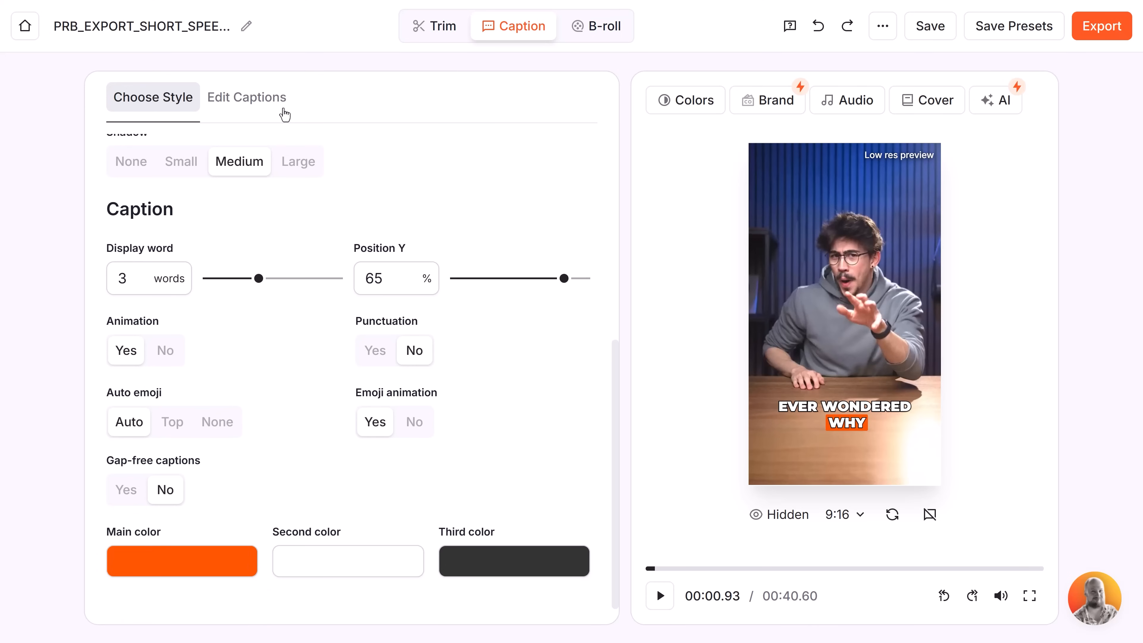
Review the editable caption lines and the B-roll scene list.
click(247, 97)
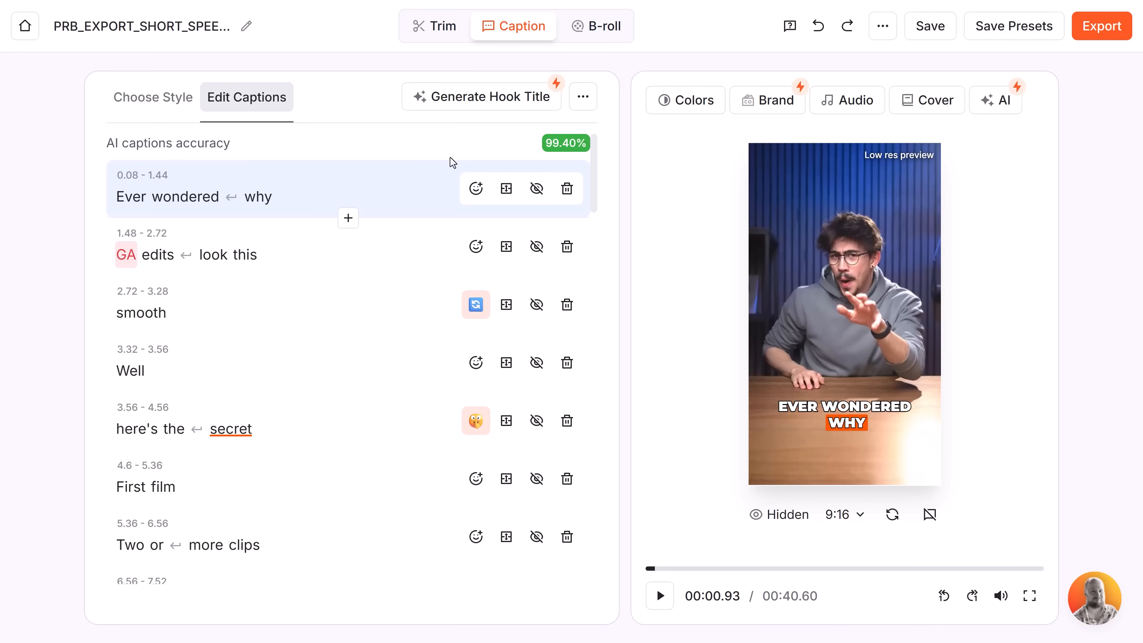
click(257, 197)
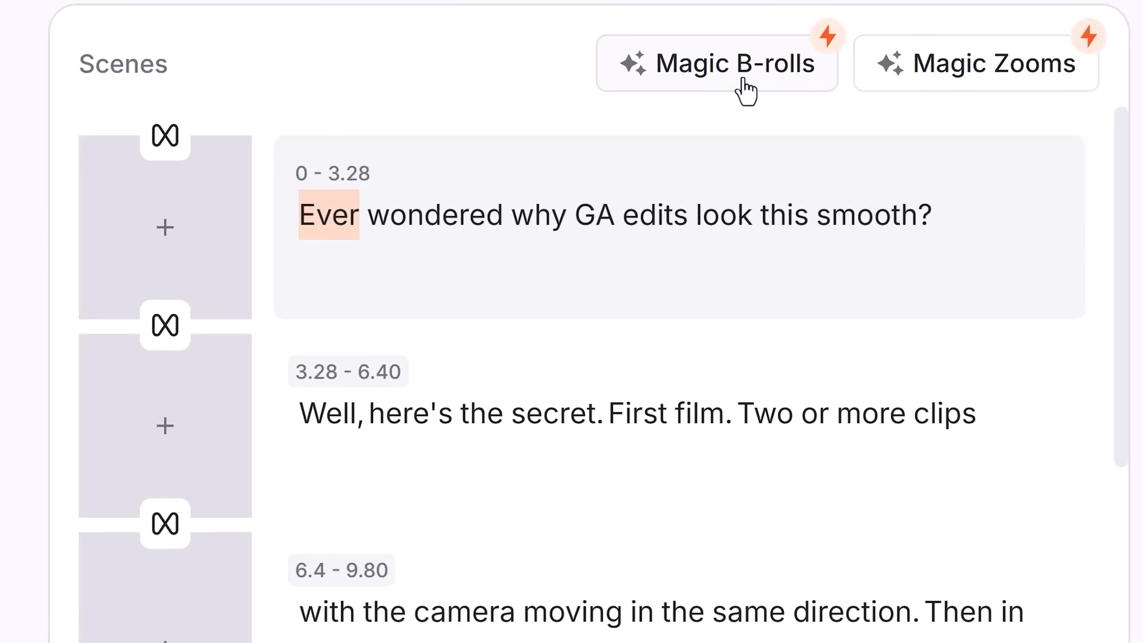
mouse_move(164, 226)
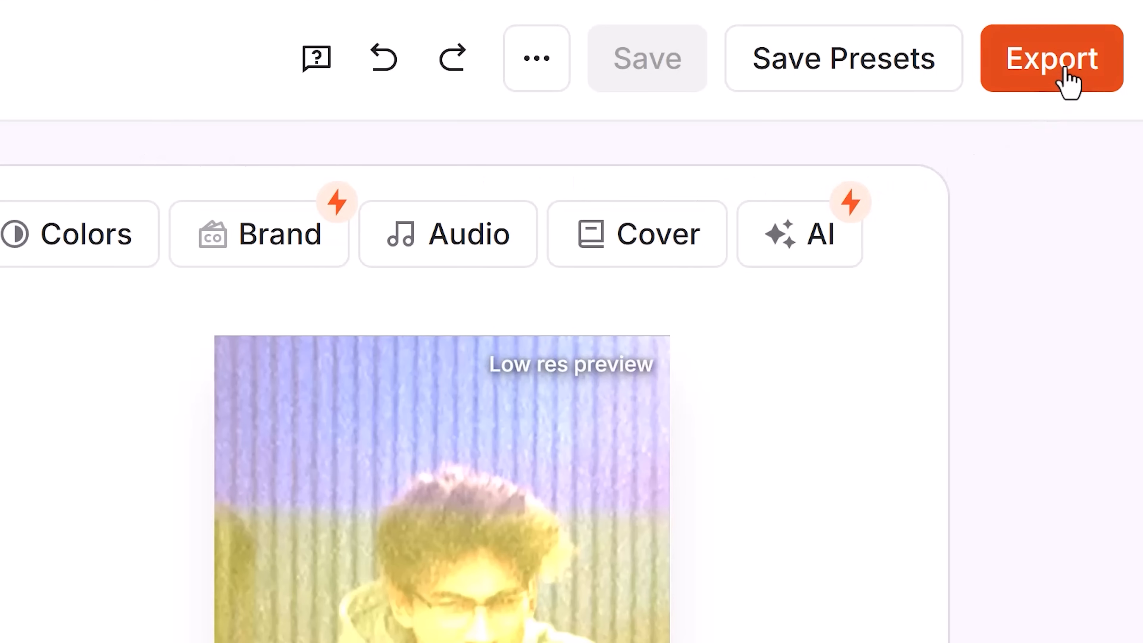
Export the captioned short video and start creating a new Submagic project.
click(1052, 58)
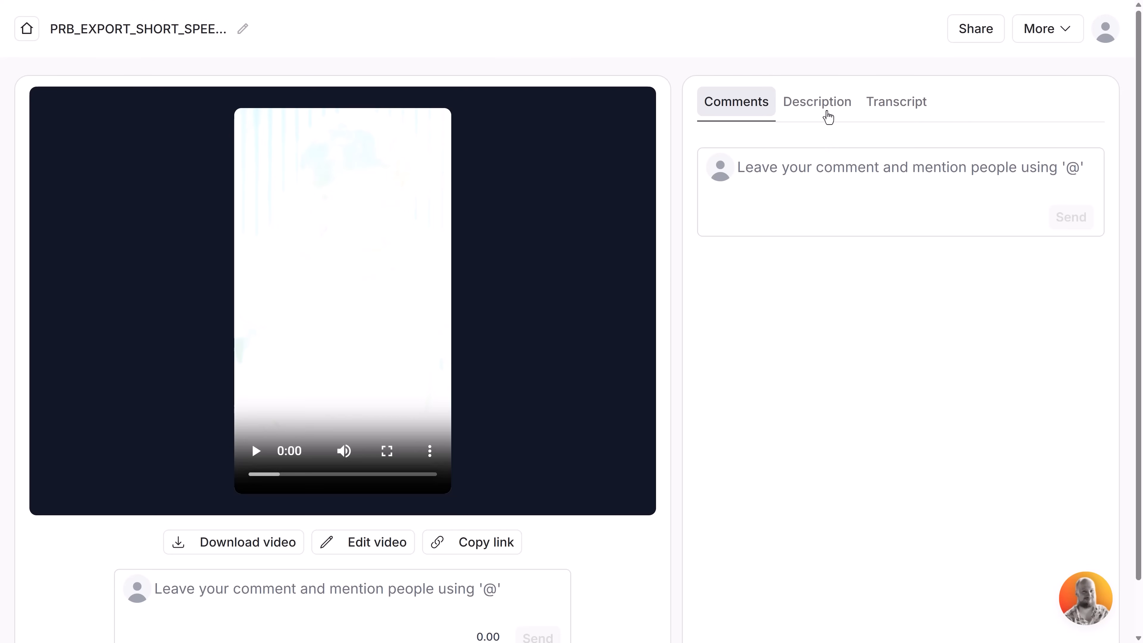
click(816, 102)
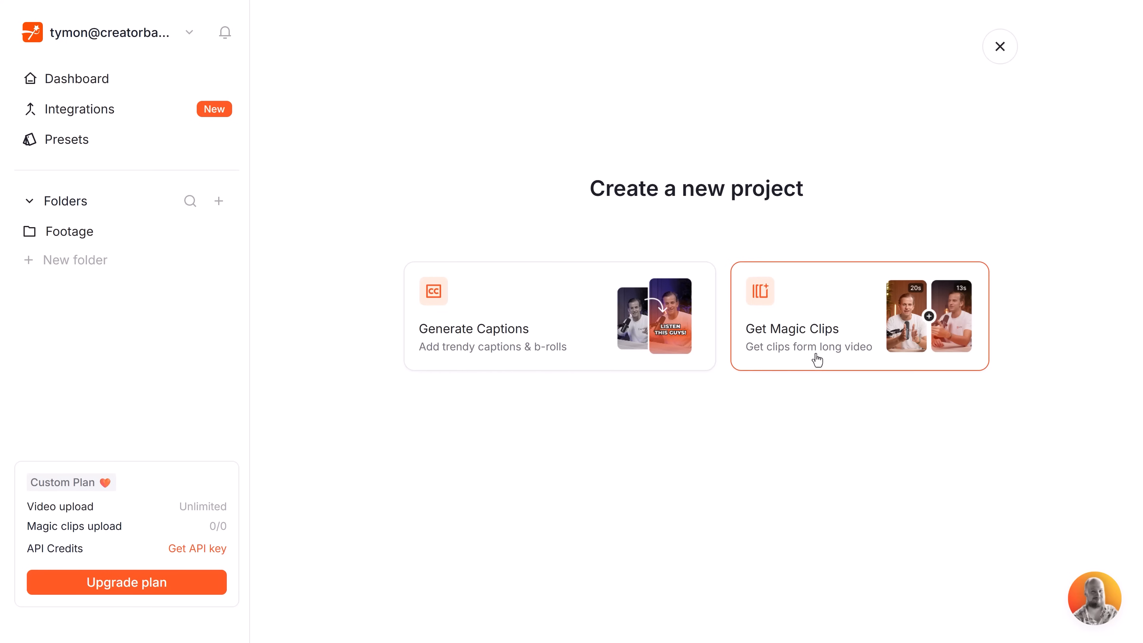
Get Magic Clips from the Interview video and open the Started With Movie Maker clip's caption lines.
click(859, 316)
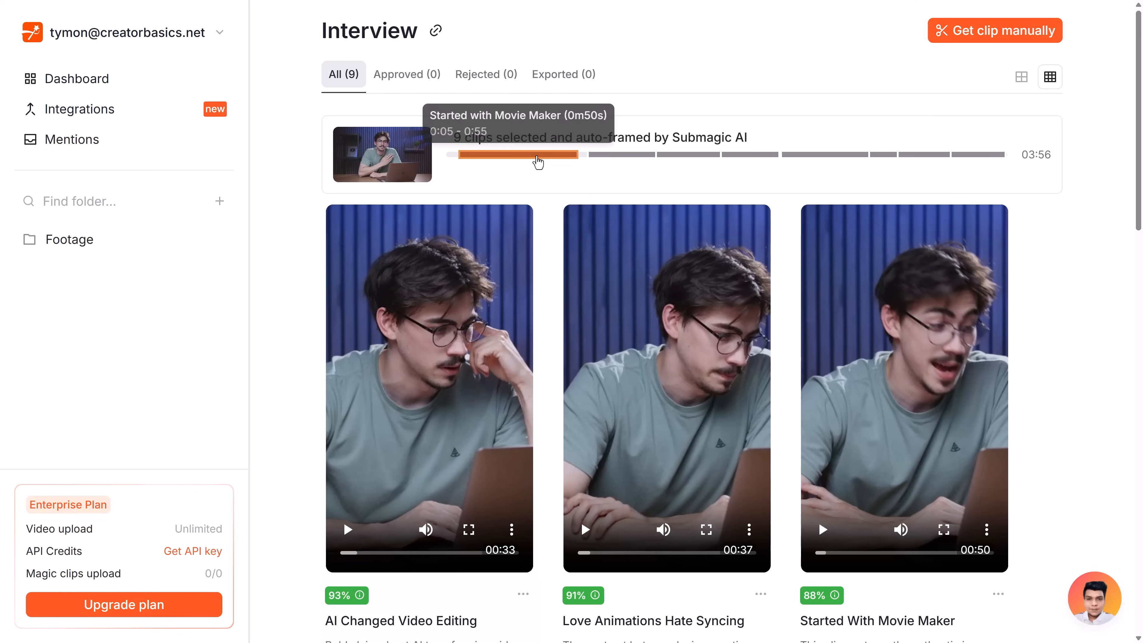
mouse_move(1057, 146)
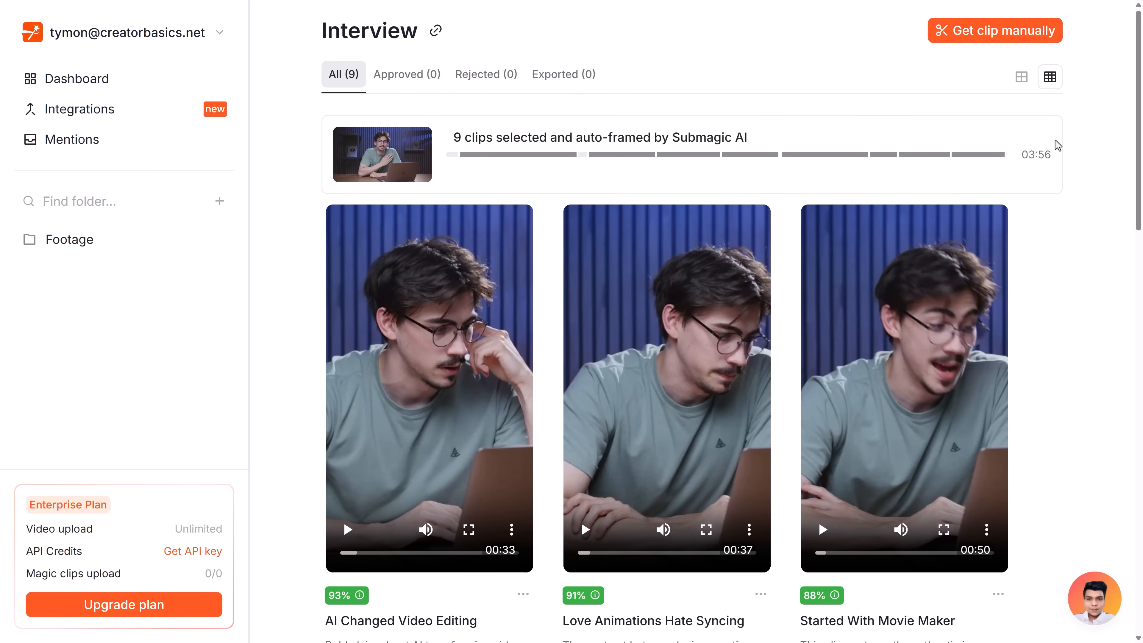
scroll(down, 3)
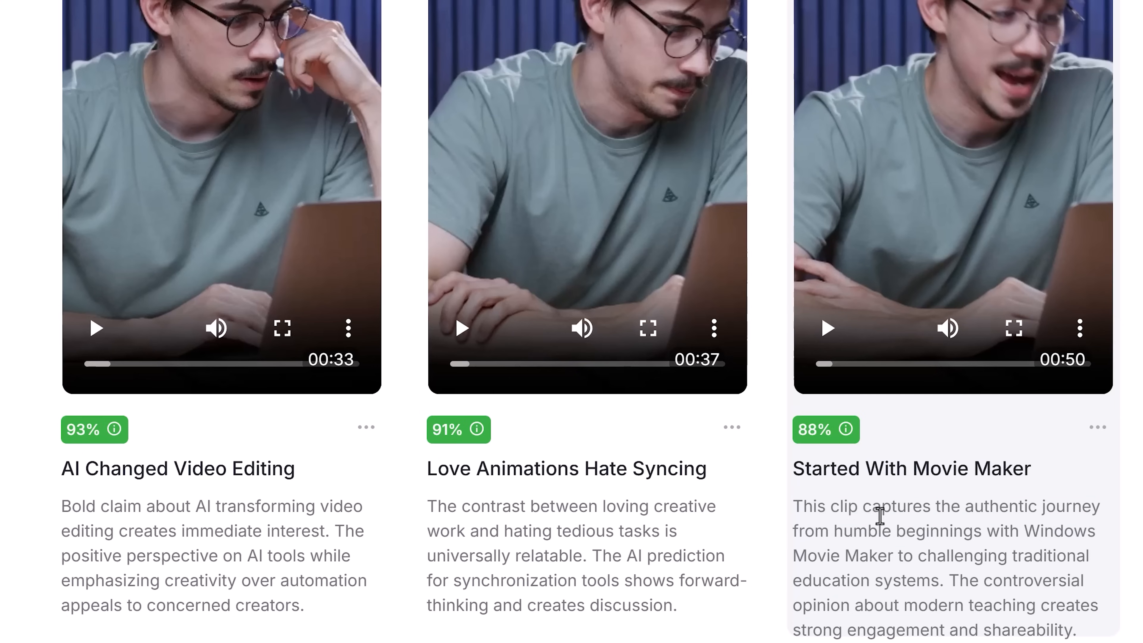
mouse_move(869, 556)
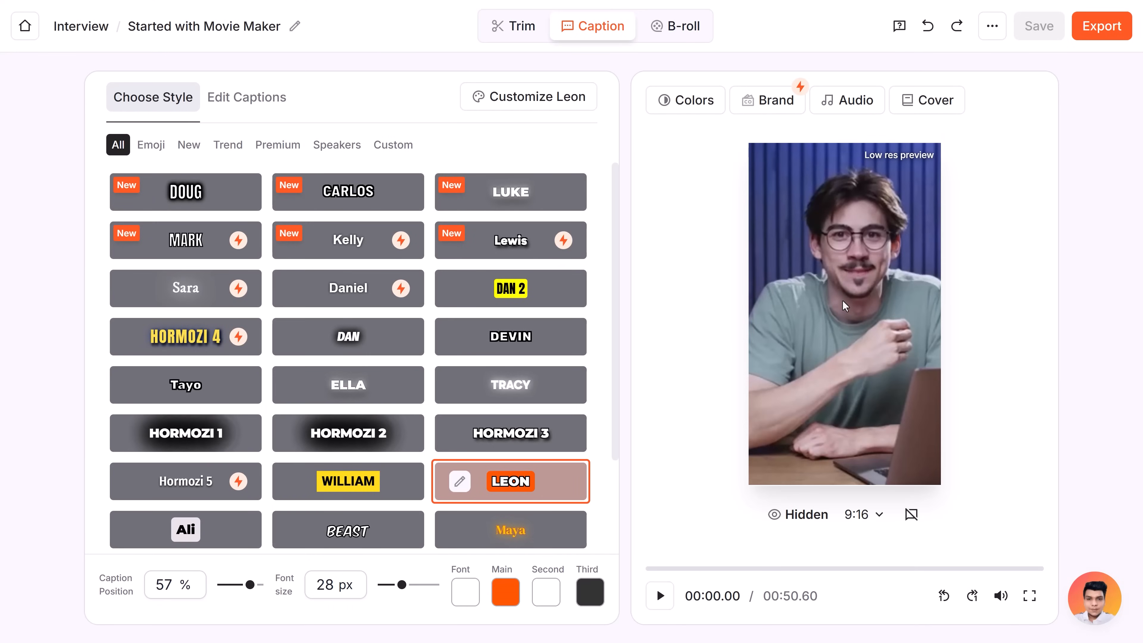
mouse_move(277, 106)
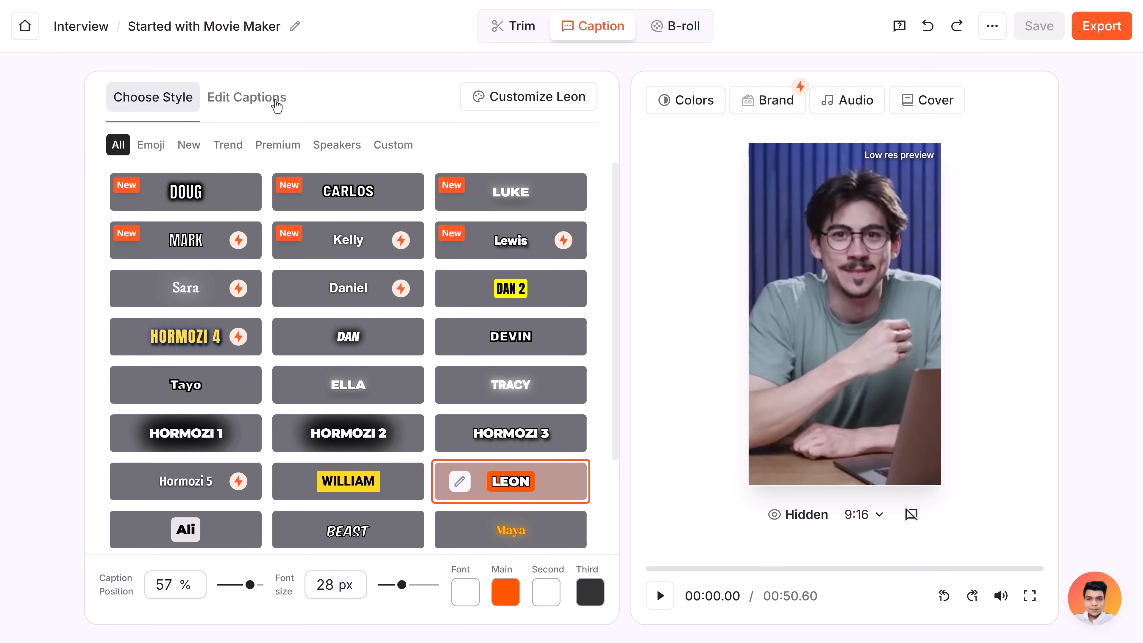
click(246, 97)
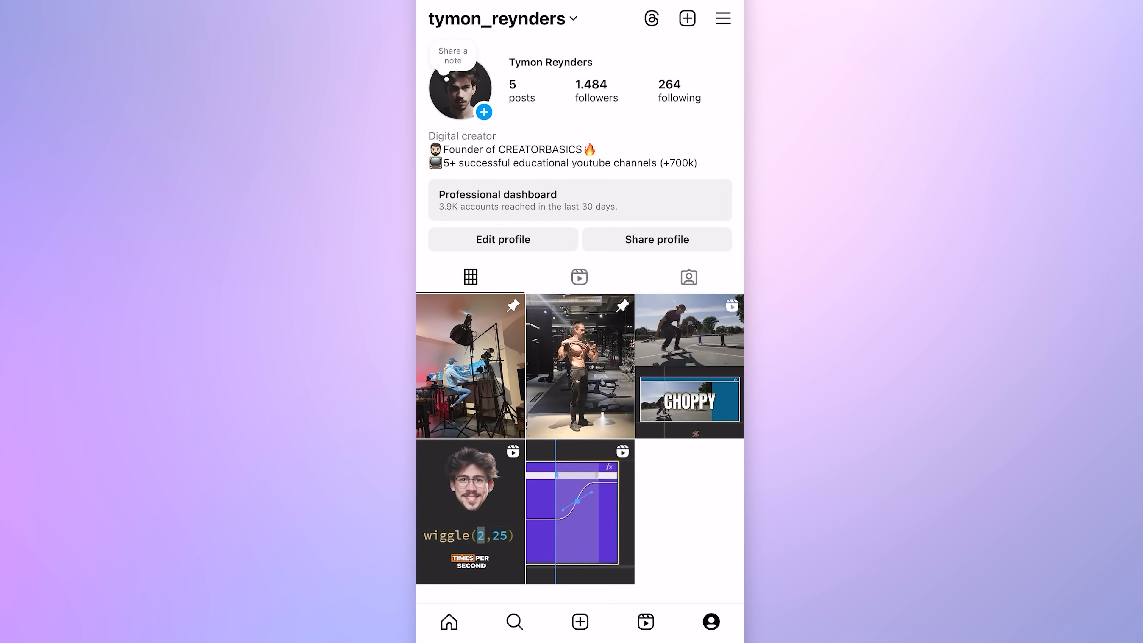
click(688, 364)
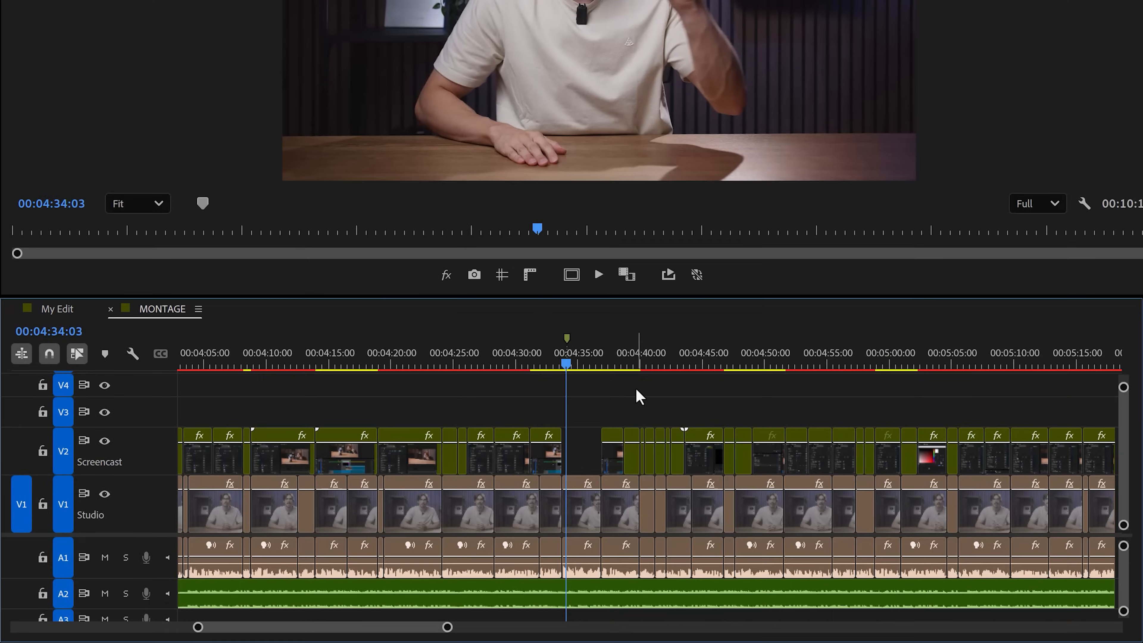
mouse_move(576, 343)
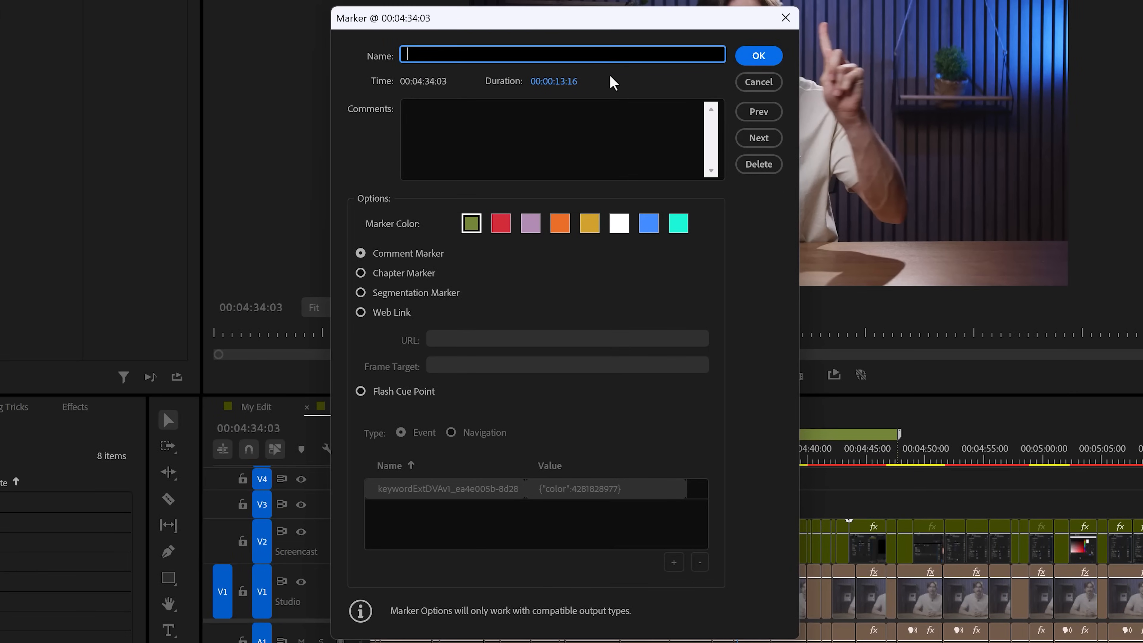
Name the marker 'still needs color grade' and make it red.
text(still needs color grade)
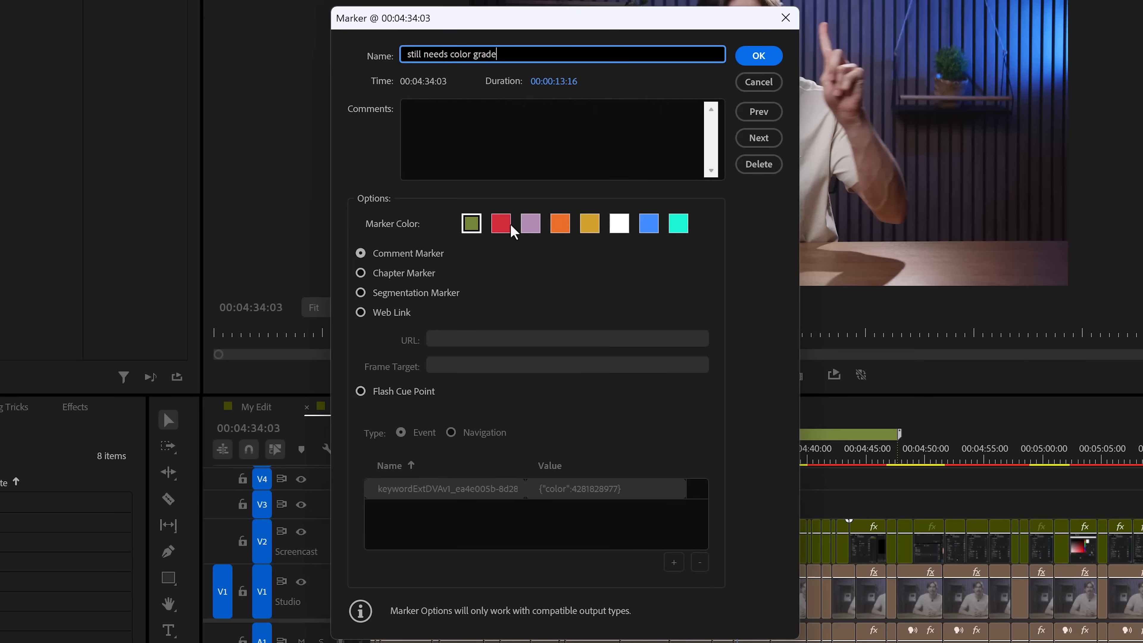
click(757, 55)
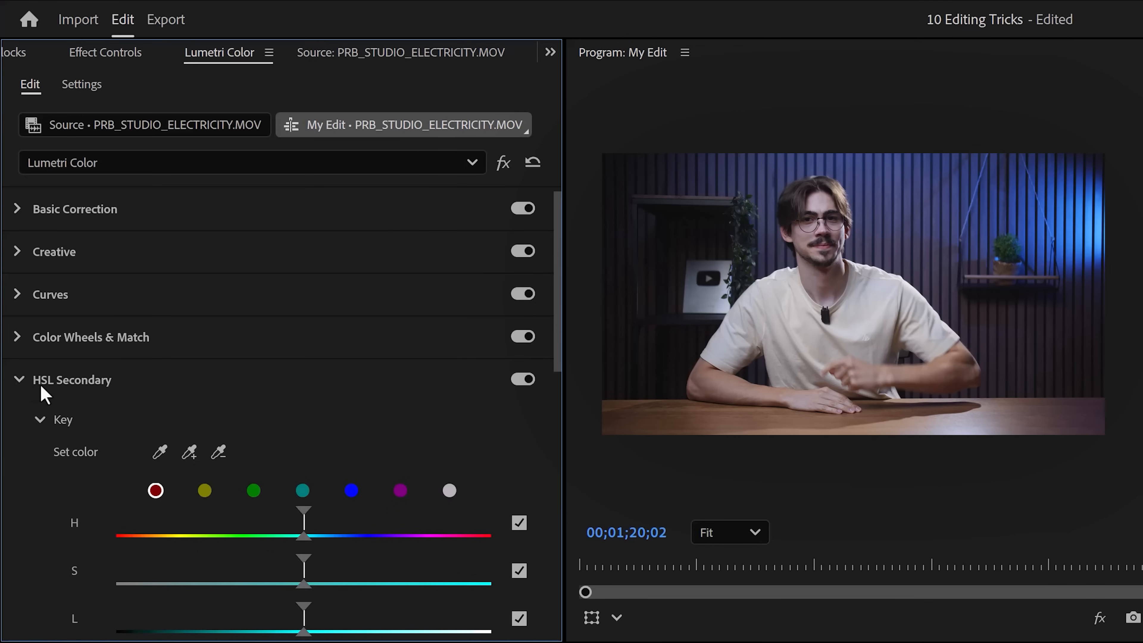
Set the HSL Secondary key and warm the keyed tones with a slight Temperature increase to about 4.8.
click(160, 452)
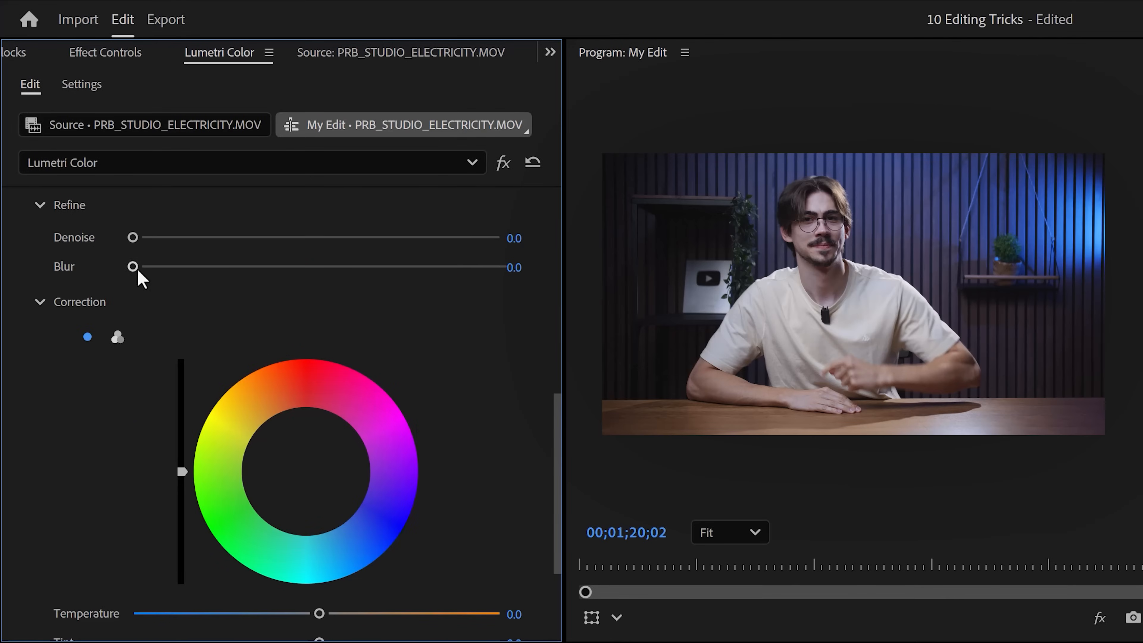
drag(132, 266, 289, 266)
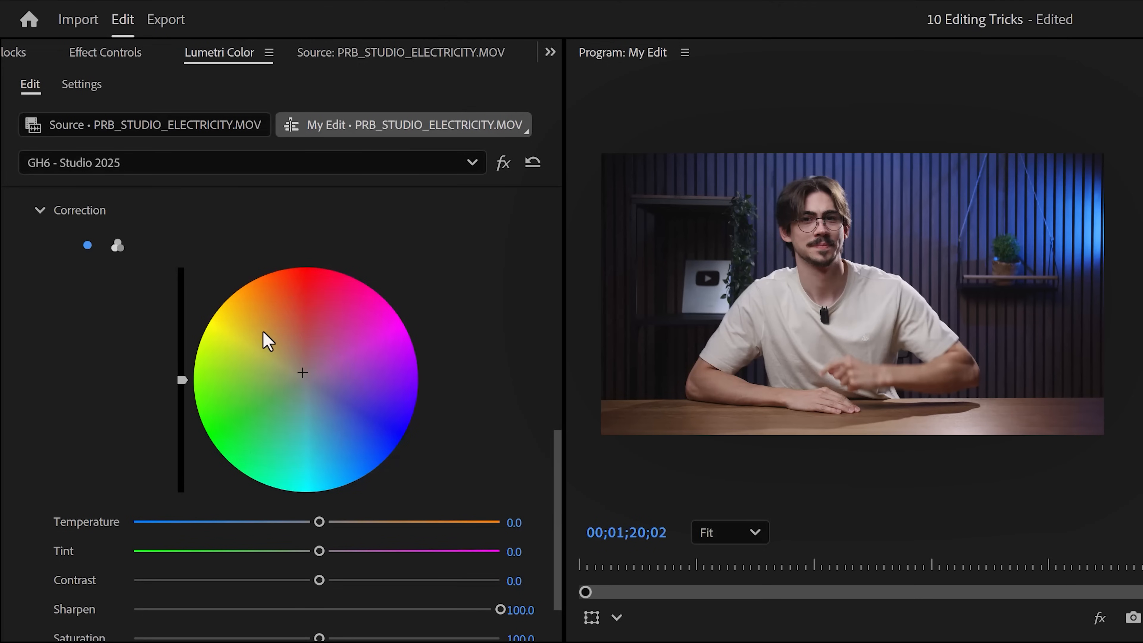
mouse_move(318, 521)
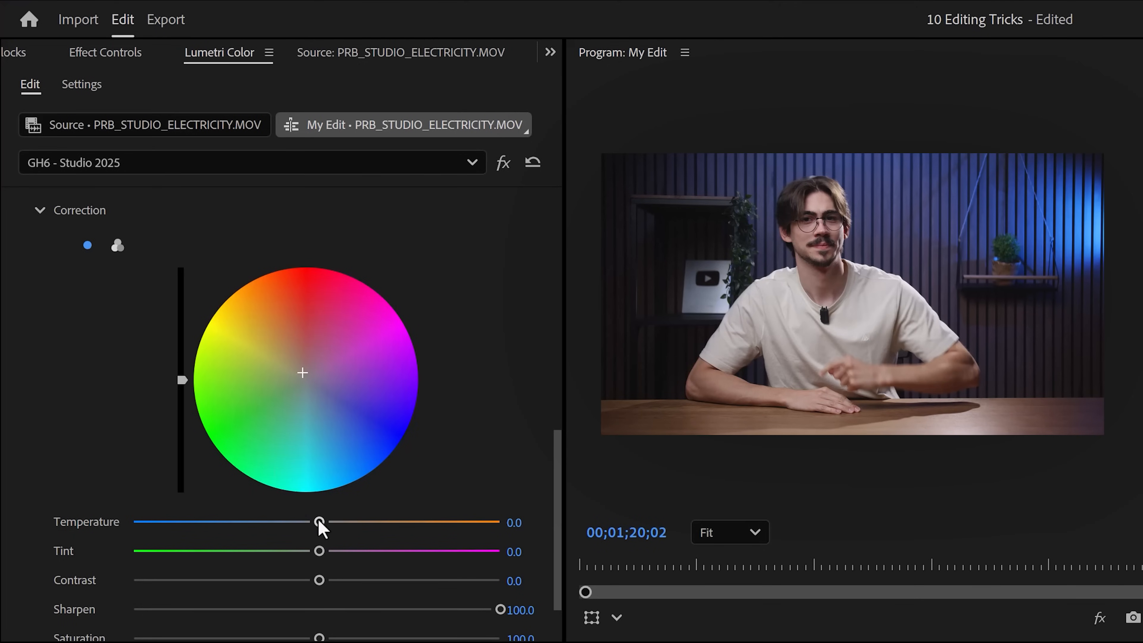
drag(318, 520, 325, 521)
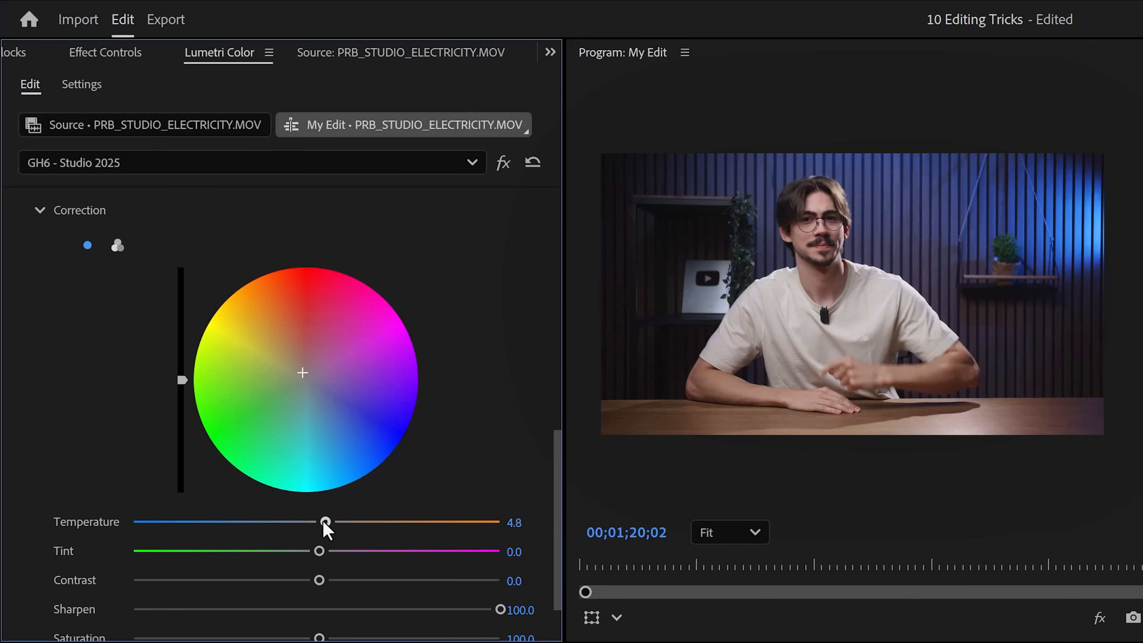
drag(327, 522, 325, 522)
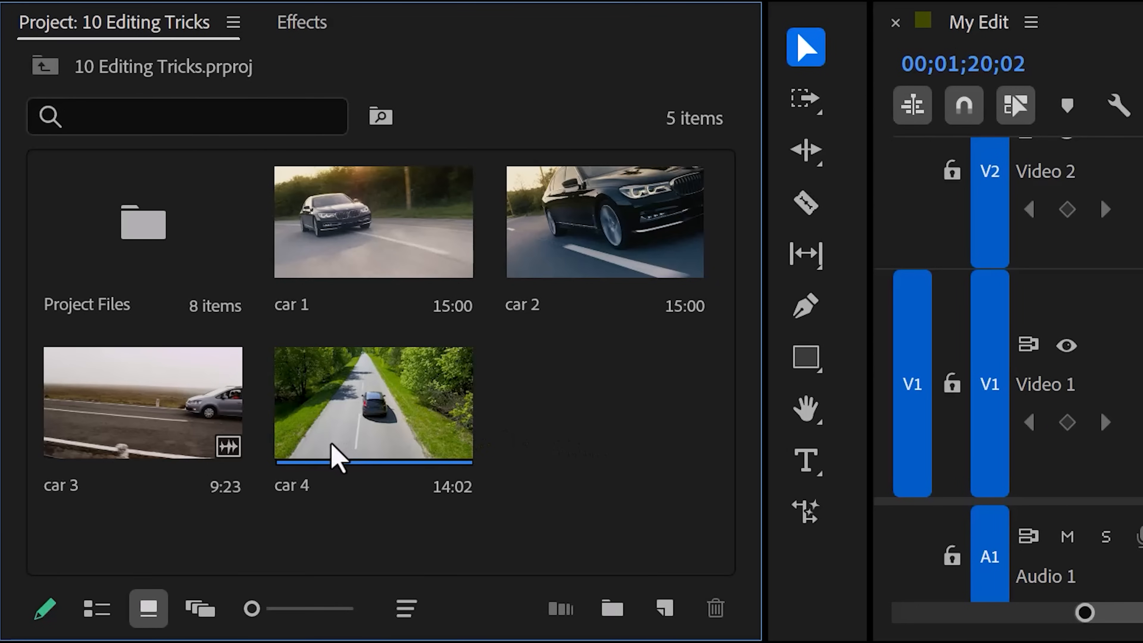
mouse_move(292, 456)
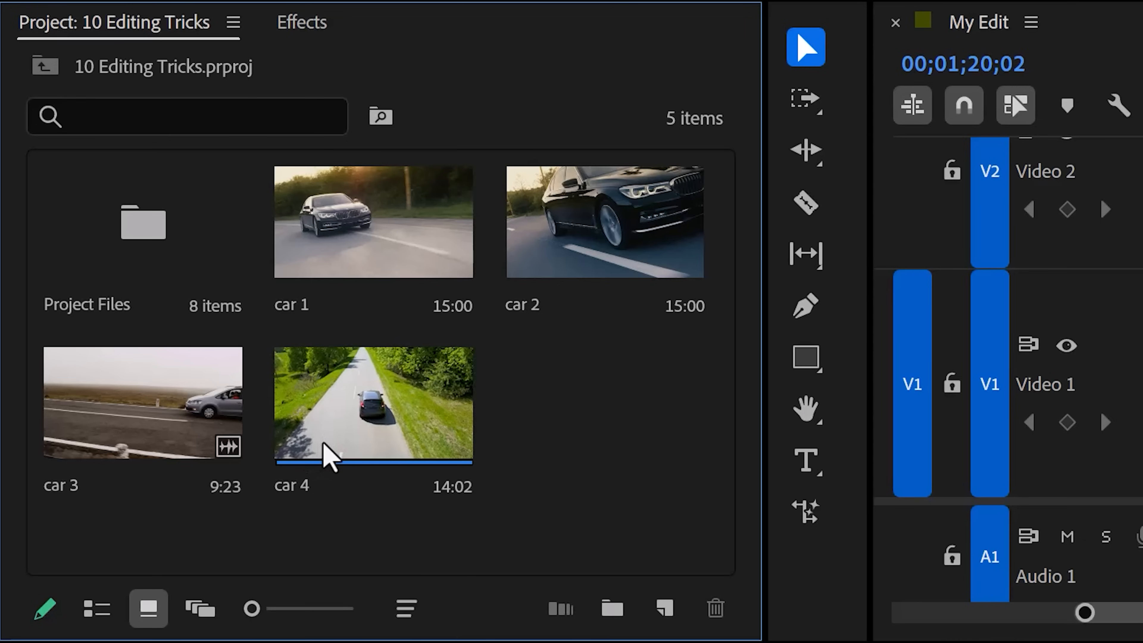
Set the car 4 clip's poster frame to the hover-scrubbed thumbnail frame.
right_click(373, 404)
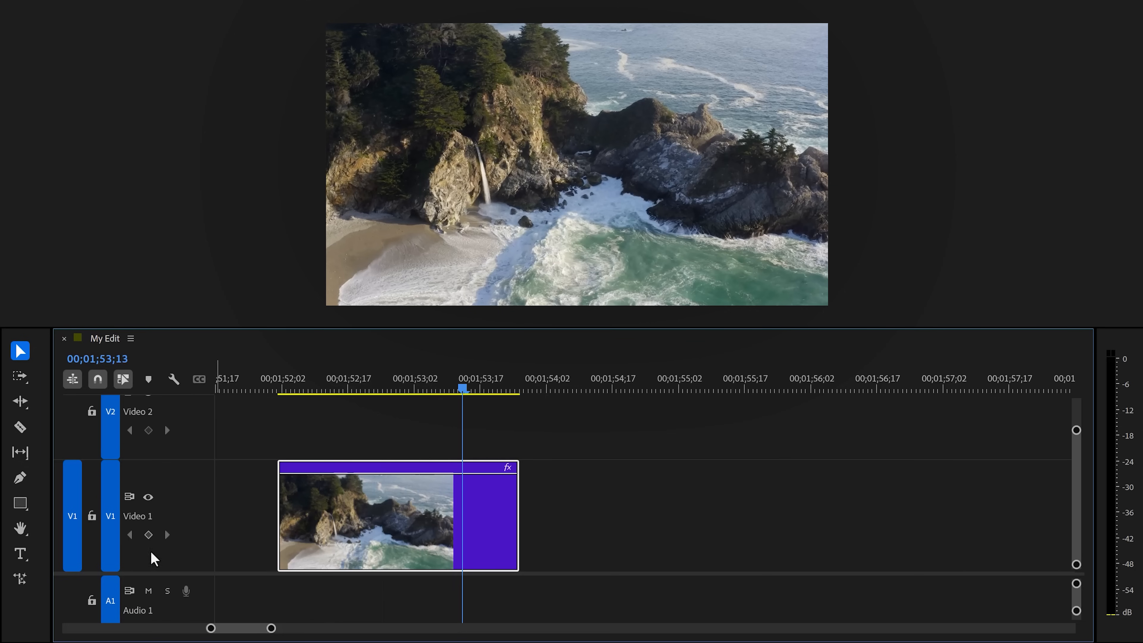
Drag the waterfall clip's out point right with Generative Extend, reaching about 2;04.
drag(517, 517, 554, 517)
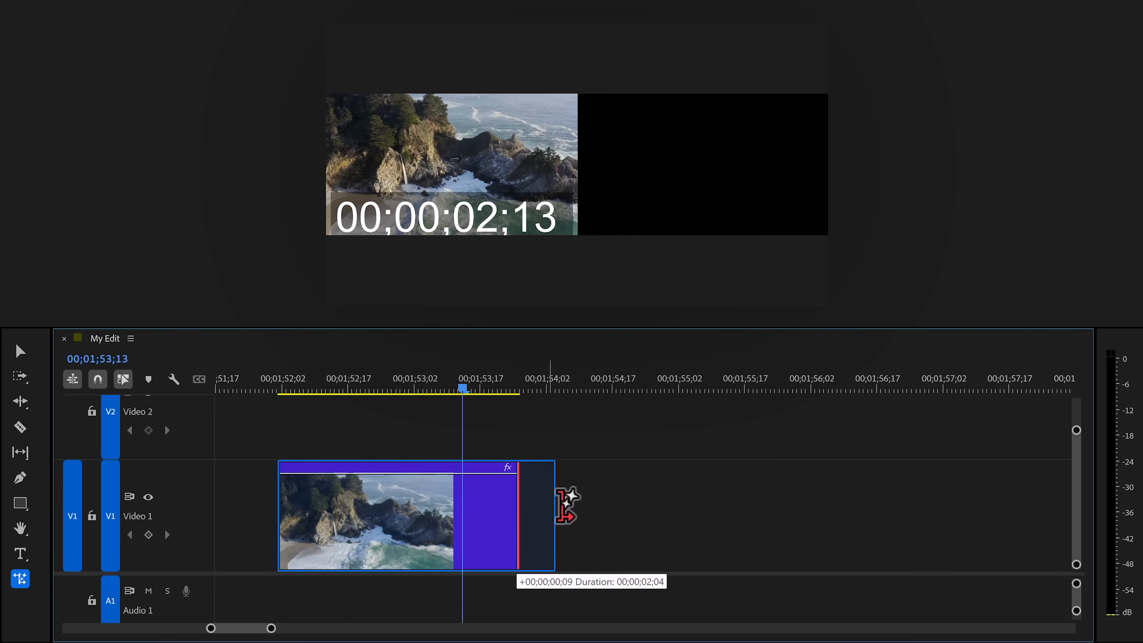